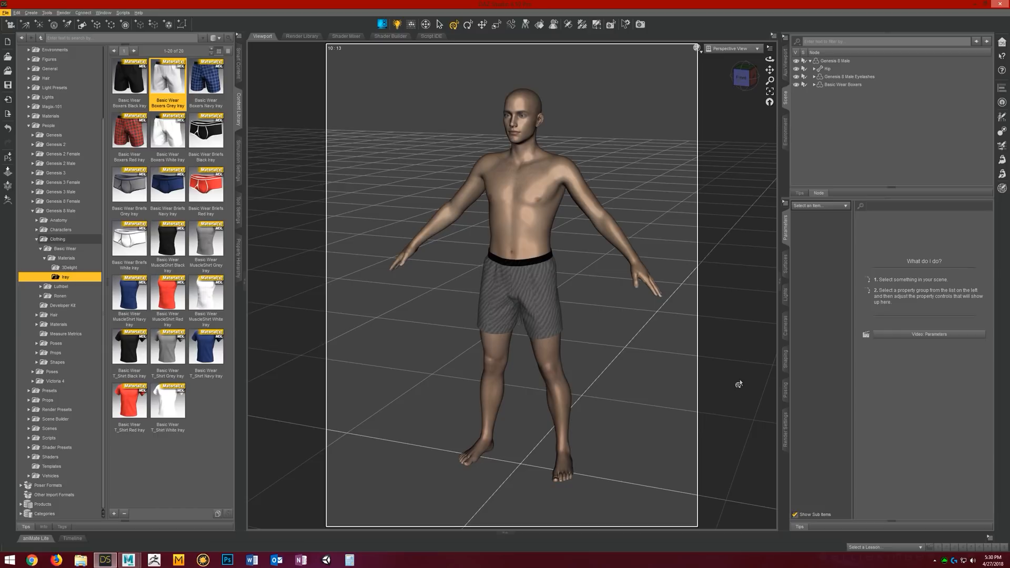
mouse_move(796, 408)
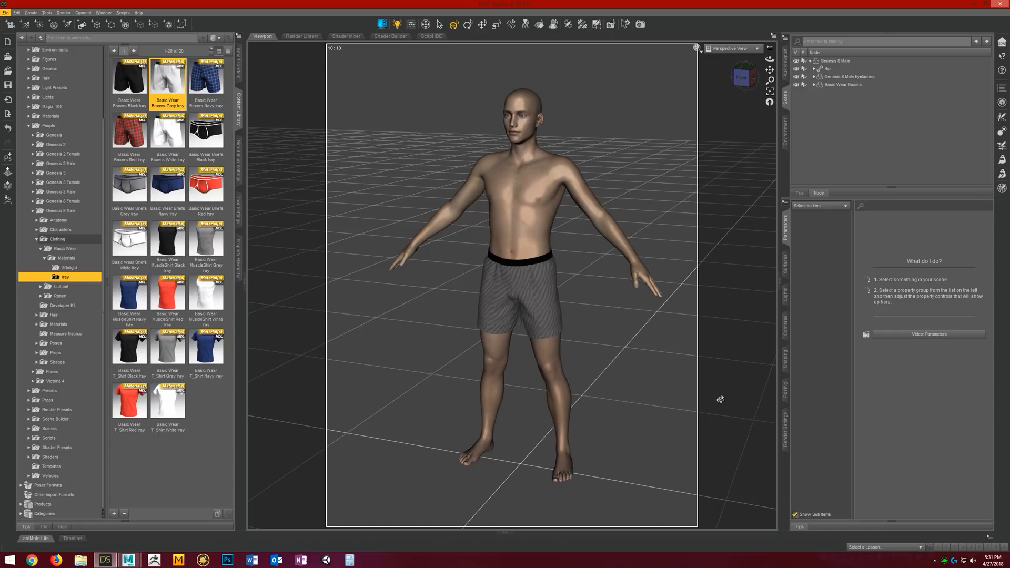
mouse_move(563, 105)
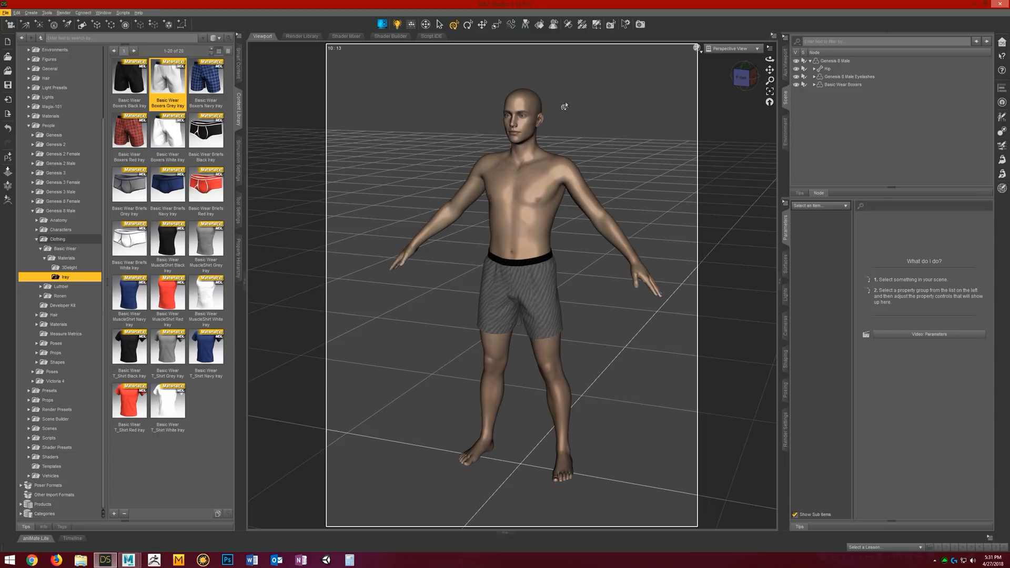
mouse_move(705, 220)
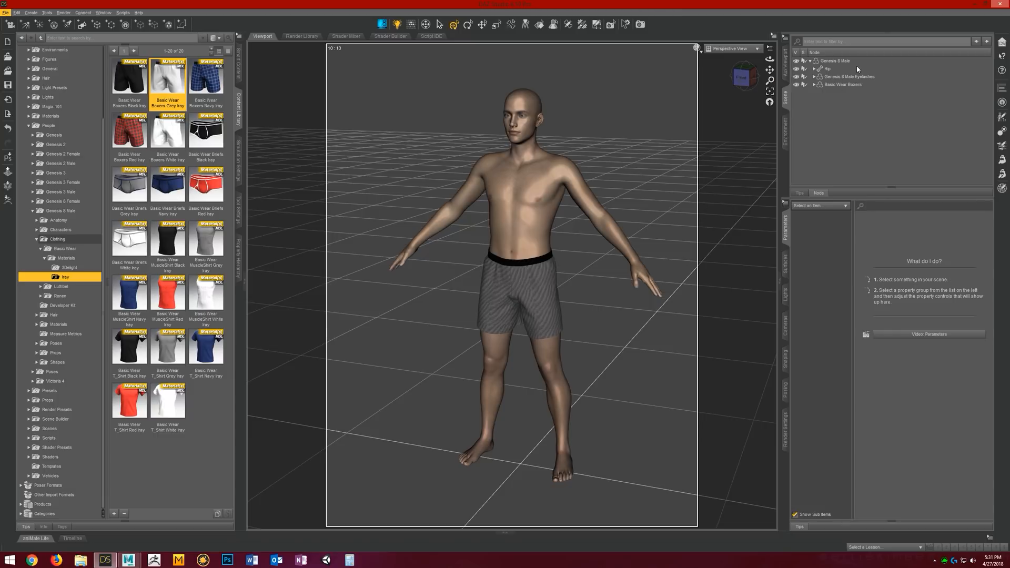
Step: Blend the Owen 8 Body full-body morph into Genesis 8 Male at about 38%
click(833, 61)
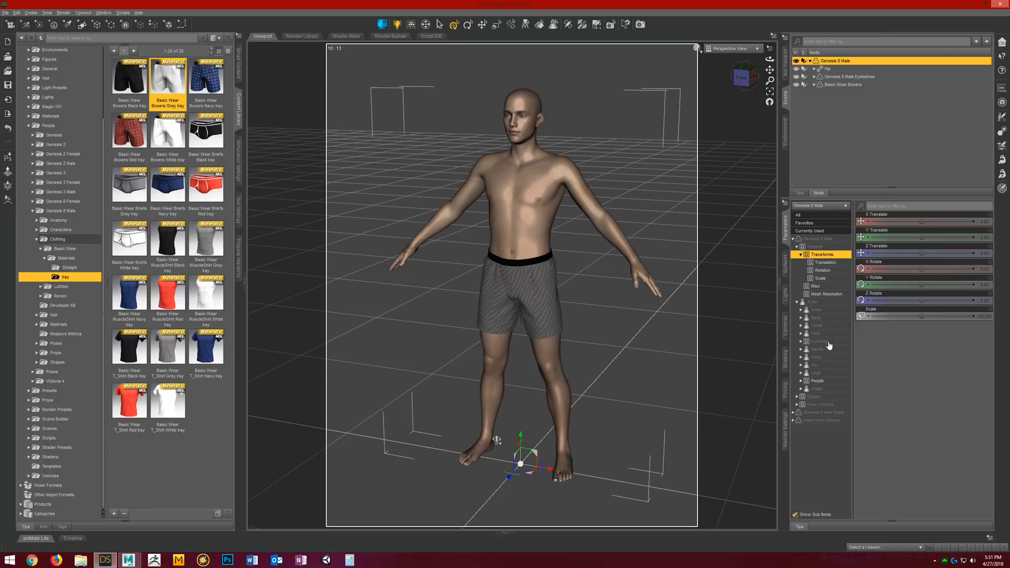
click(818, 341)
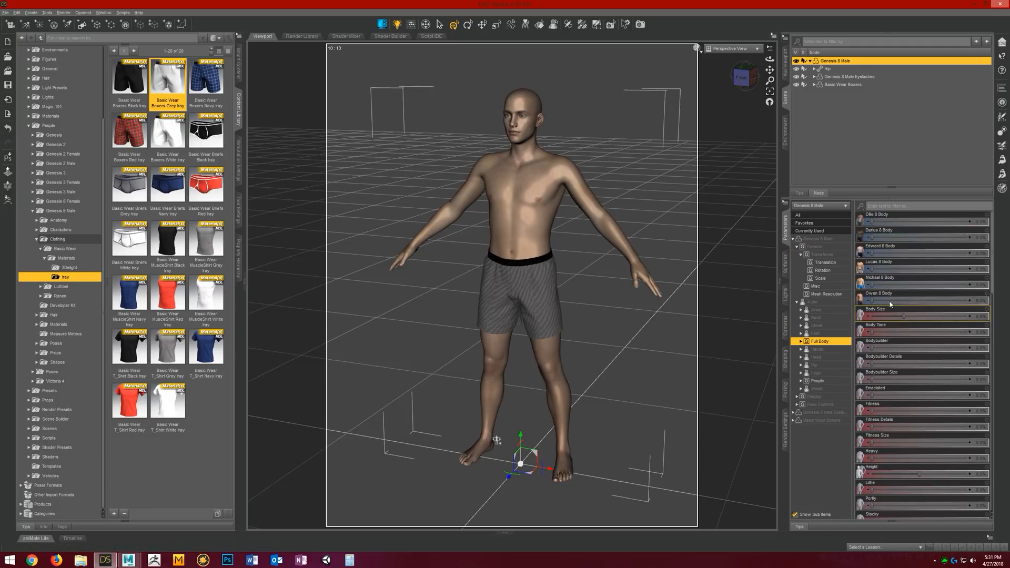
drag(876, 301, 907, 301)
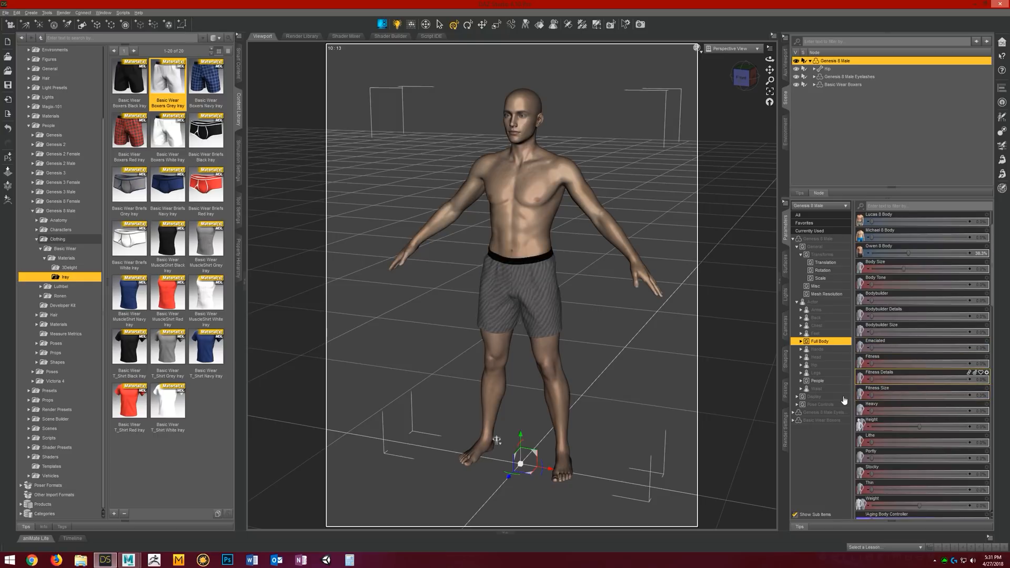
mouse_move(848, 402)
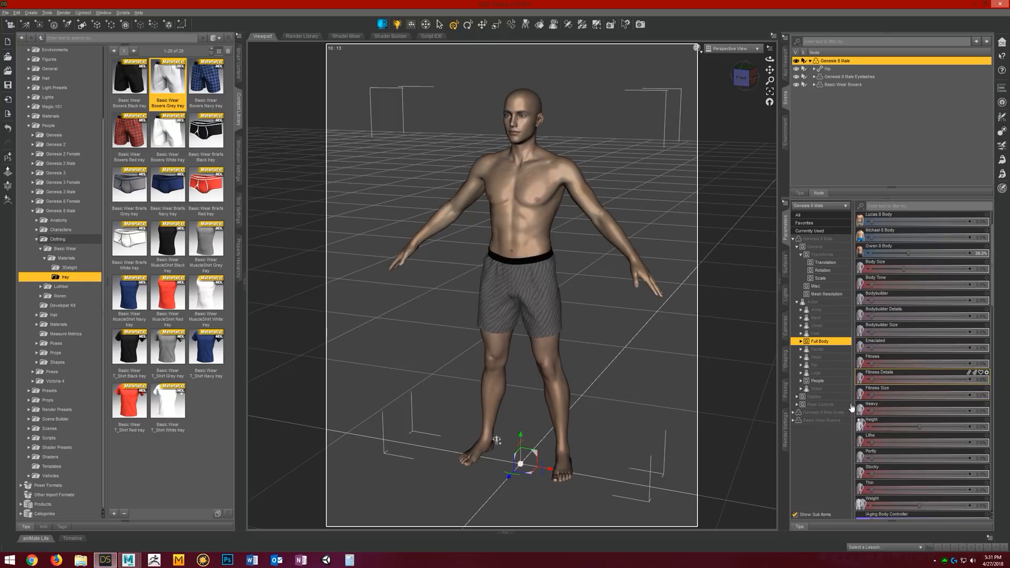
scroll(down, 3)
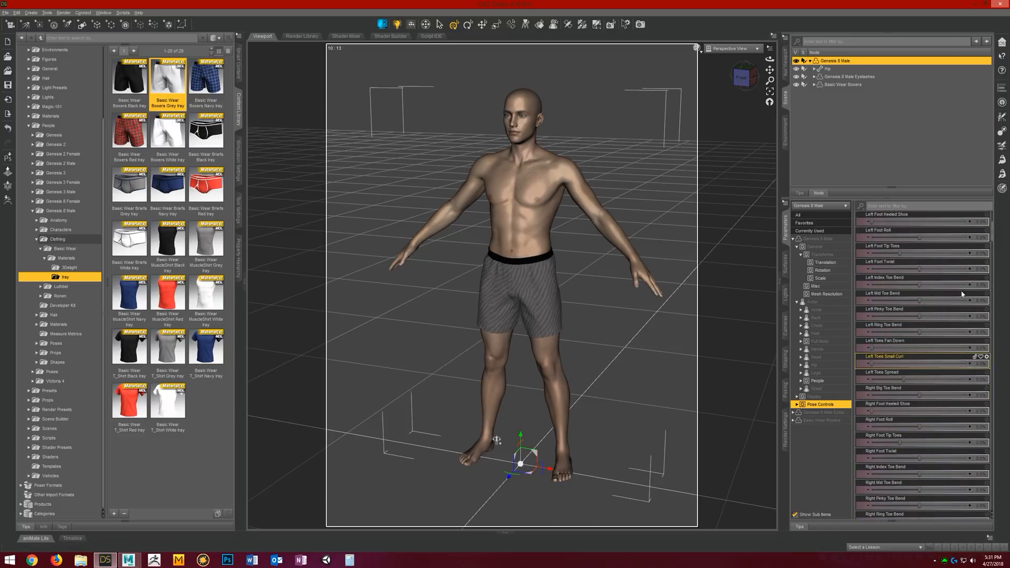
Step: Browse the Expressions and Arms morph groups, then filter the Parameters pane to Favorites
click(796, 404)
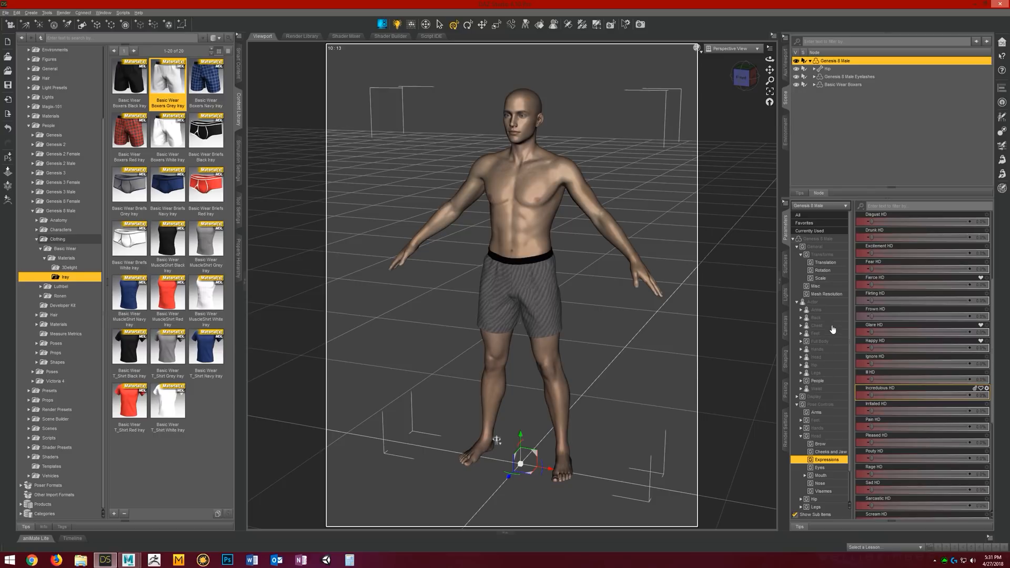
click(815, 372)
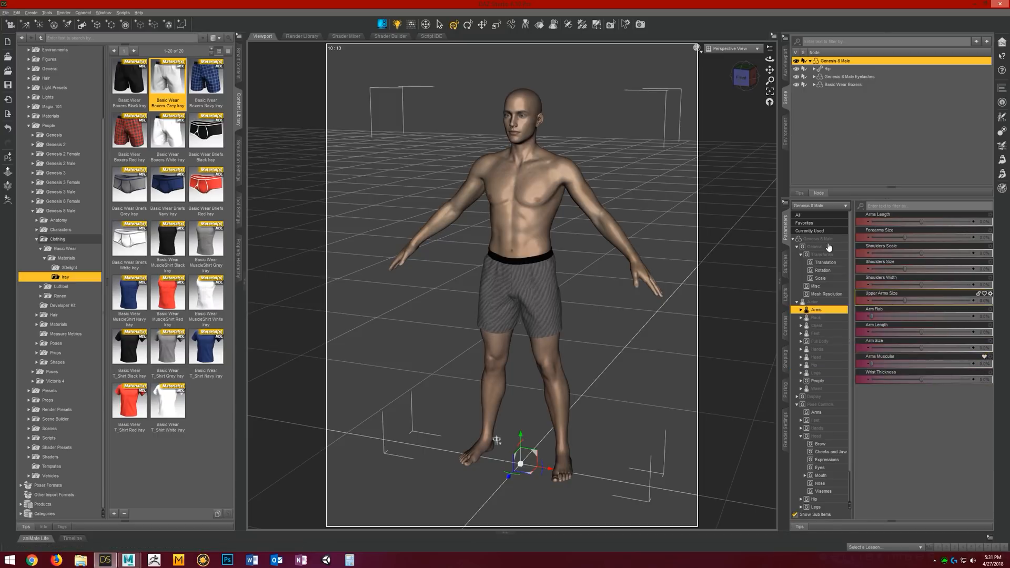
click(803, 223)
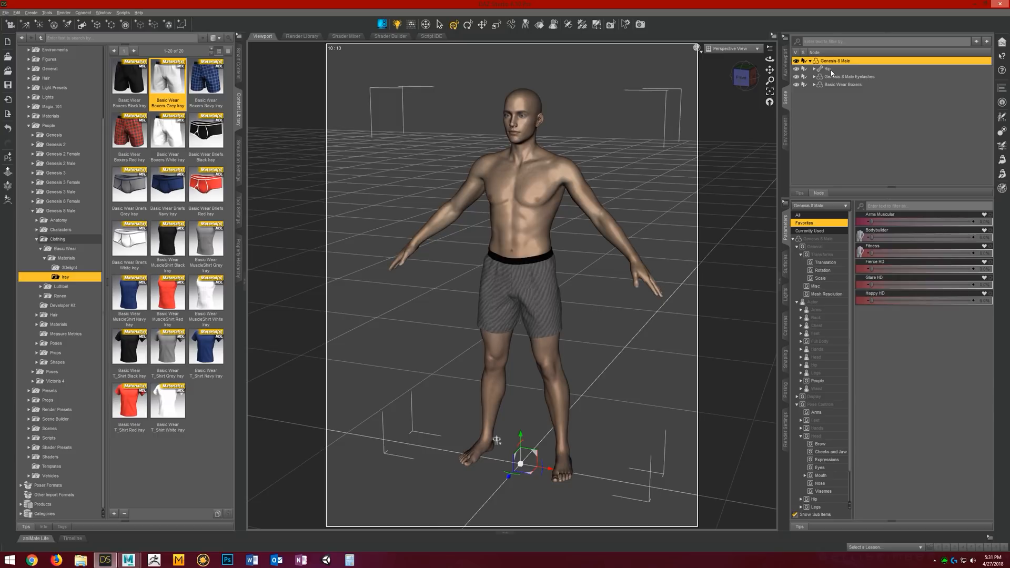
click(122, 12)
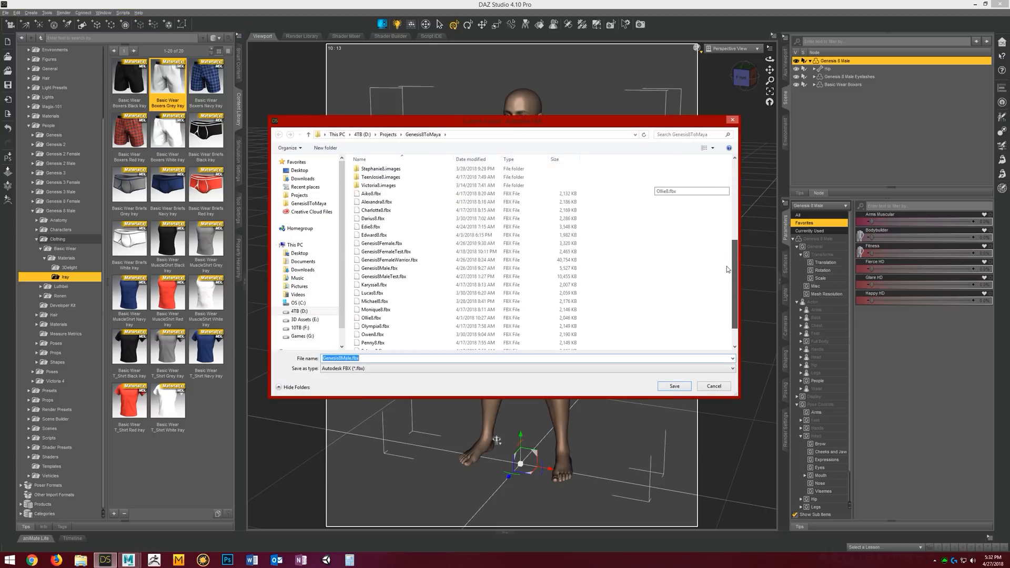
Step: Export the figure as FBX over the existing male test file, confirming the overwrite
click(374, 317)
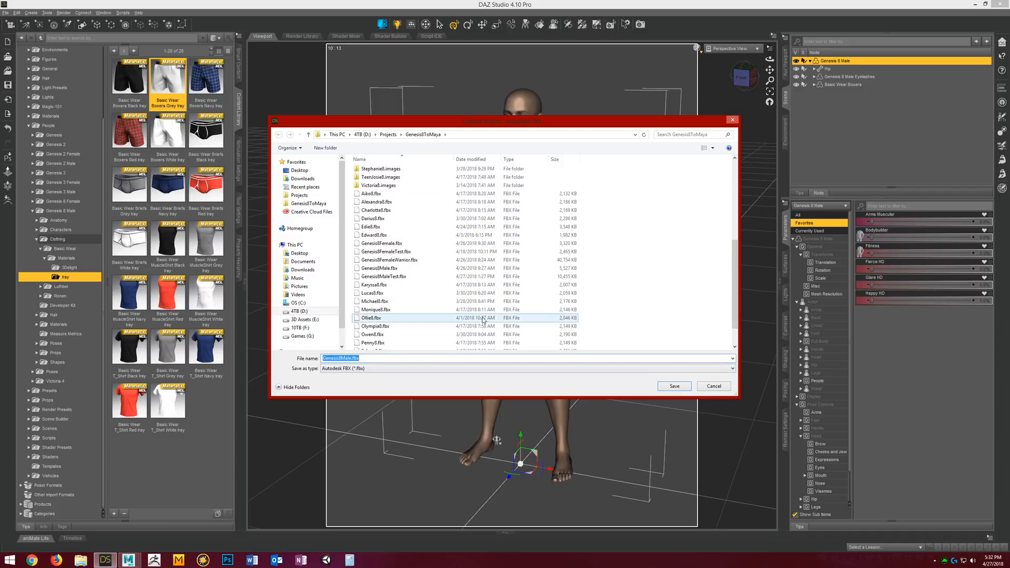
click(383, 276)
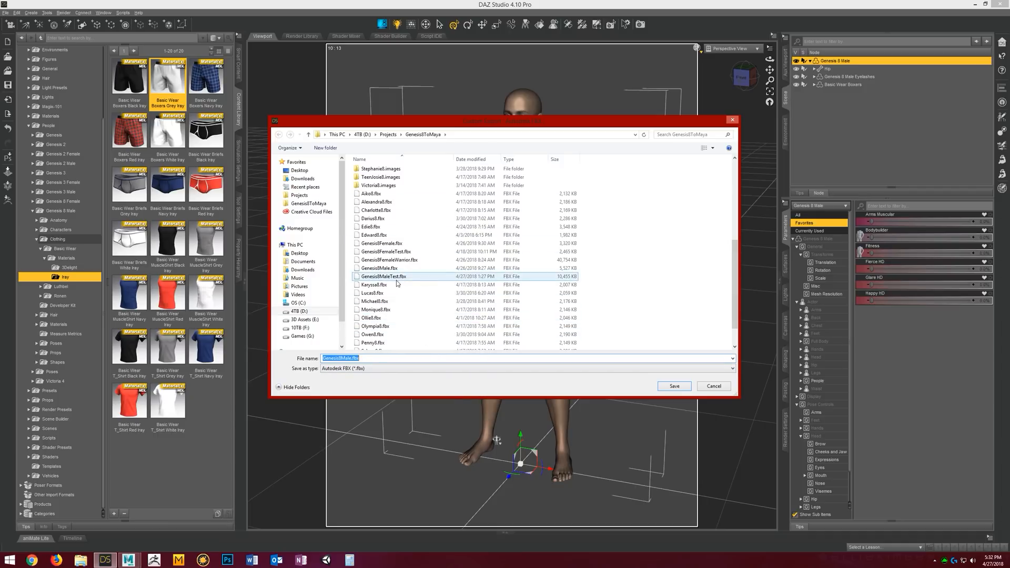
click(383, 277)
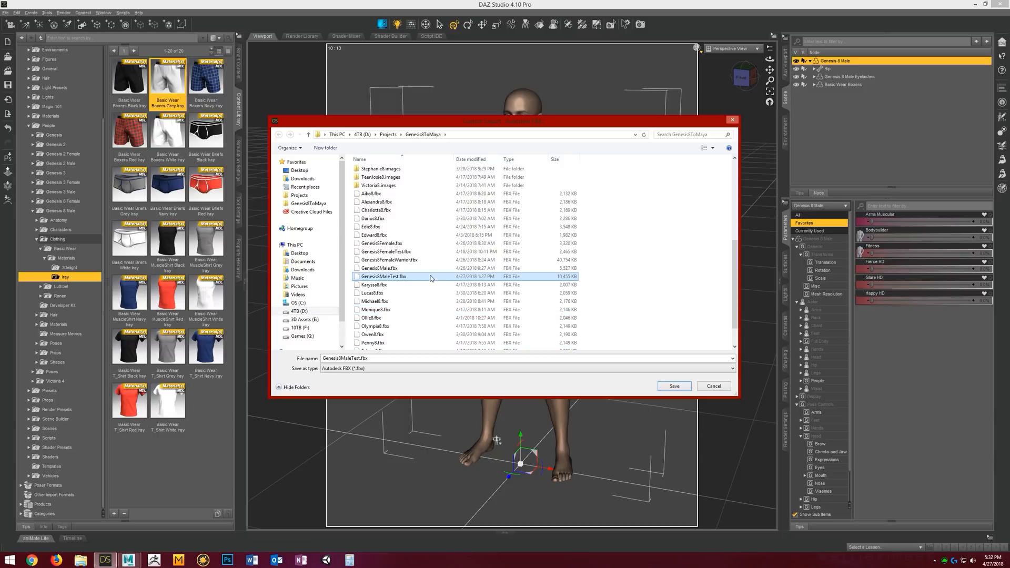
click(673, 386)
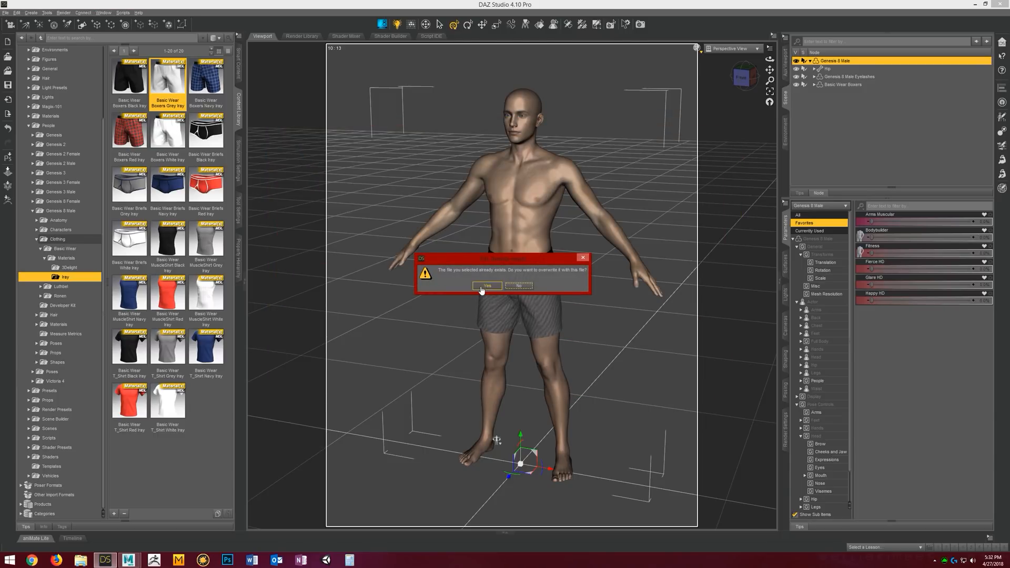
click(486, 285)
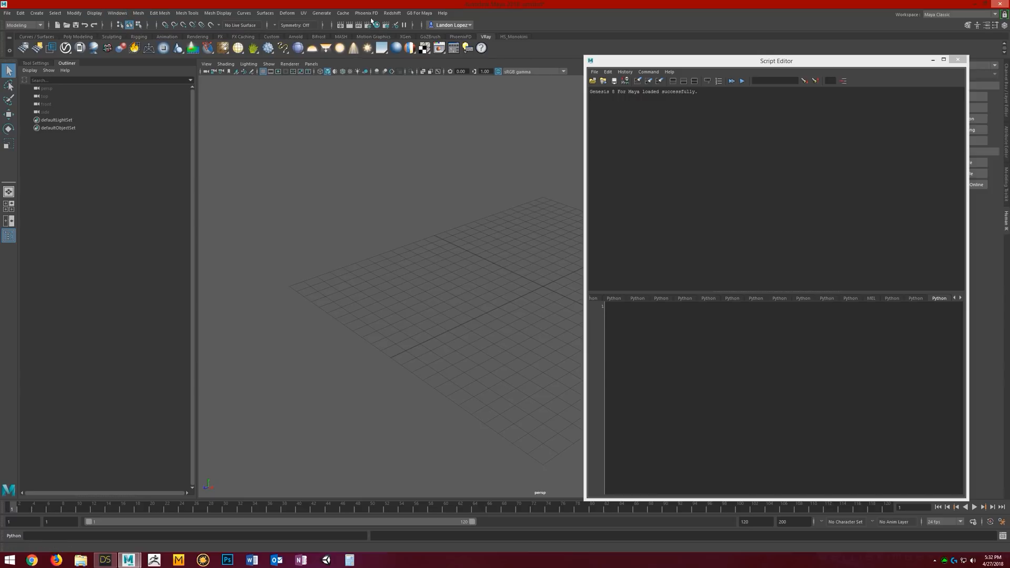
Step: Start Import Genesis 8 Base Male or Female from the G8 For Maya menu, discarding the untitled scene
click(418, 13)
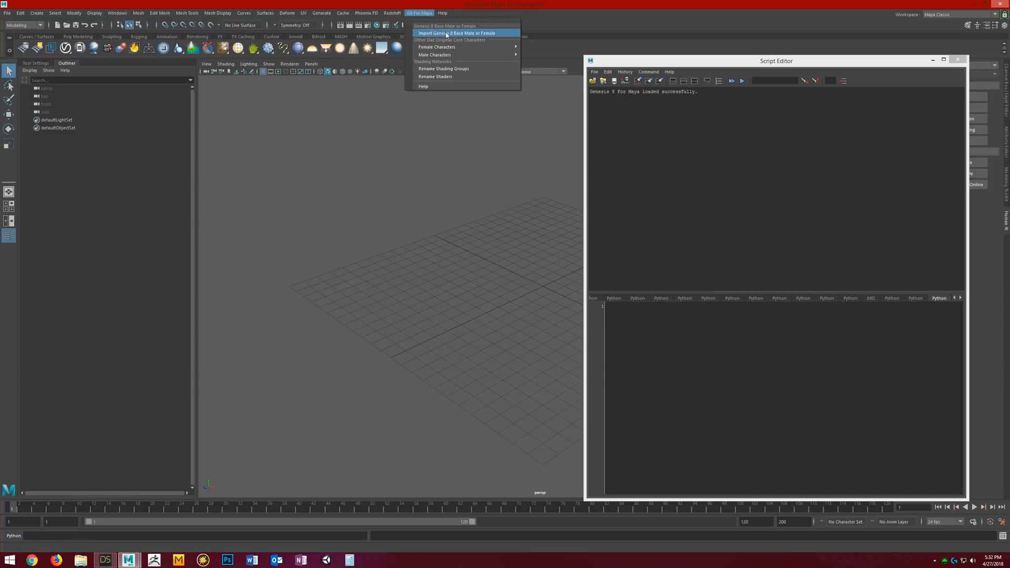
click(457, 33)
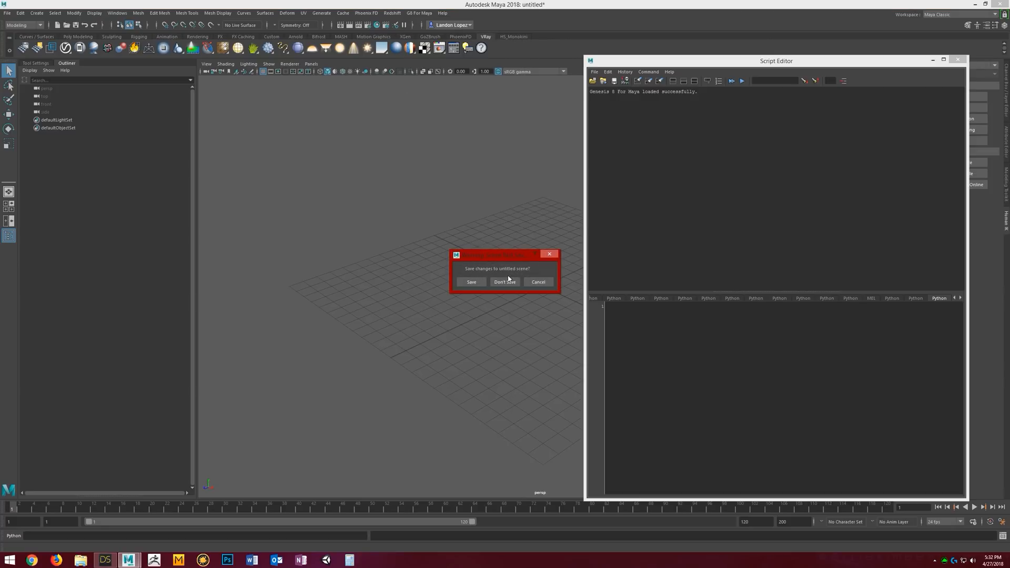
click(503, 281)
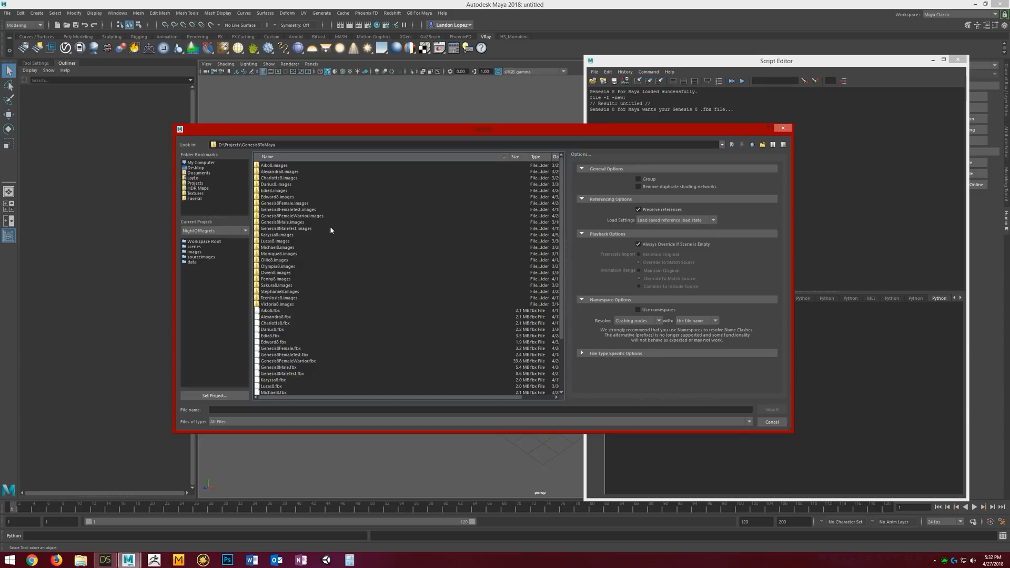
mouse_move(352, 314)
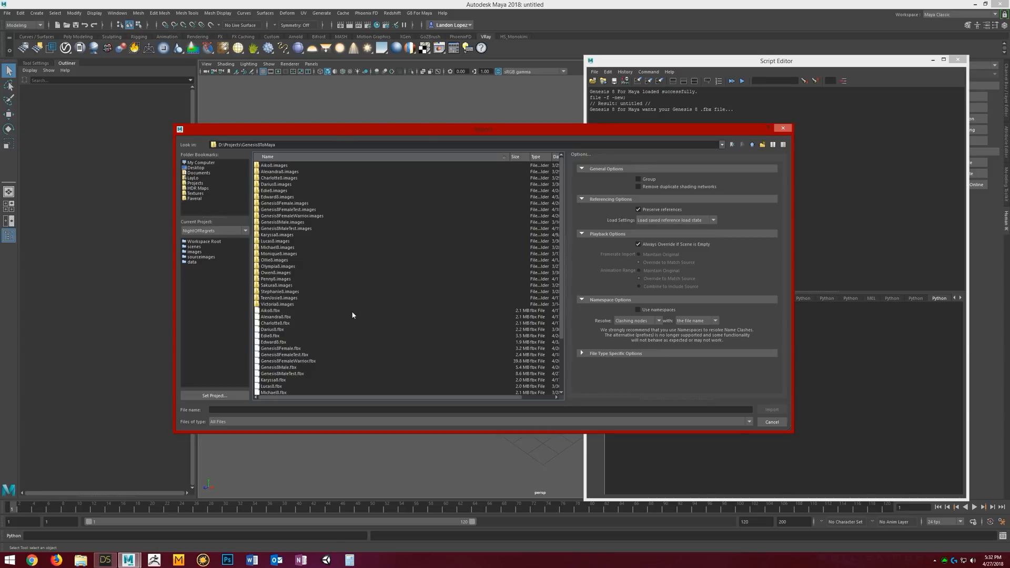
Step: Import the male test FBX from the GenesisToMaya folder into the scene
scroll(down, 3)
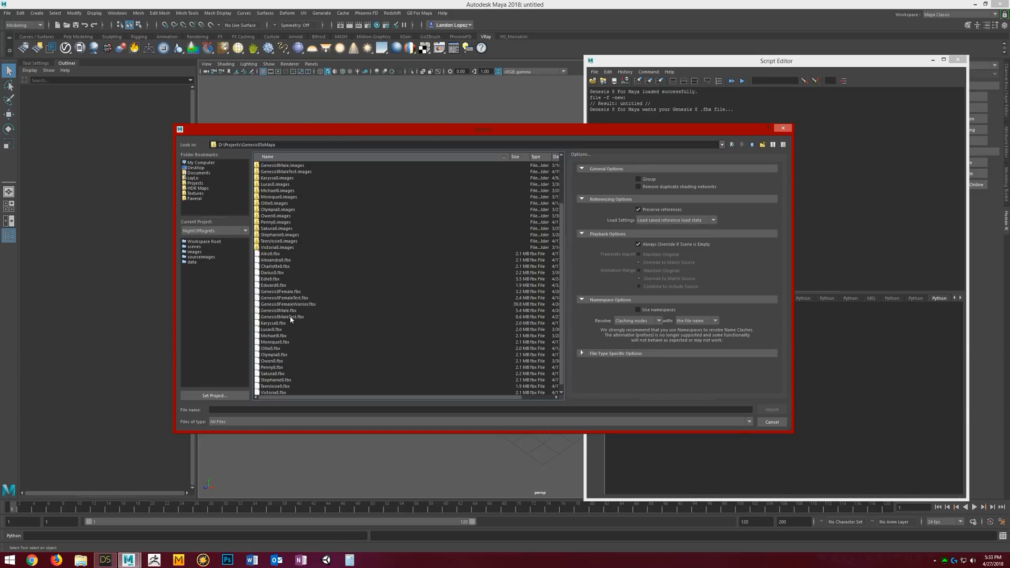
click(771, 409)
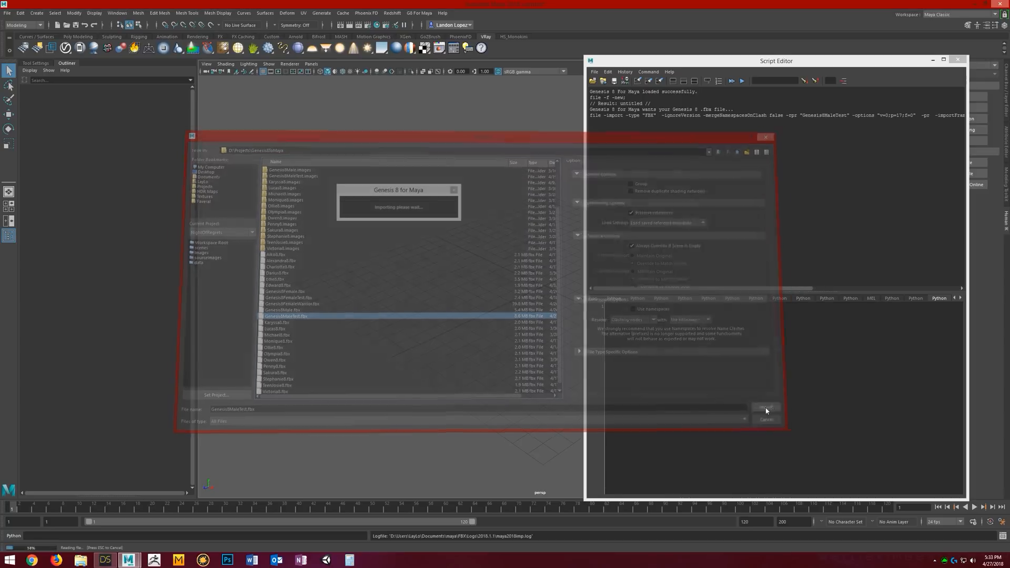
click(766, 410)
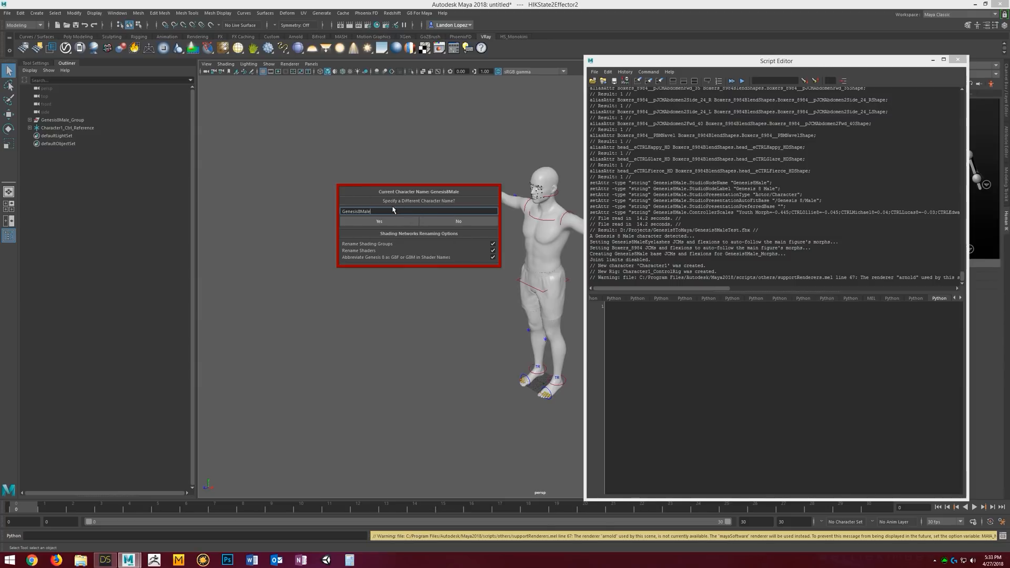
Step: Name the character Jack with Rename Shading Groups and Rename Shaders enabled, and confirm
triple_click(361, 211)
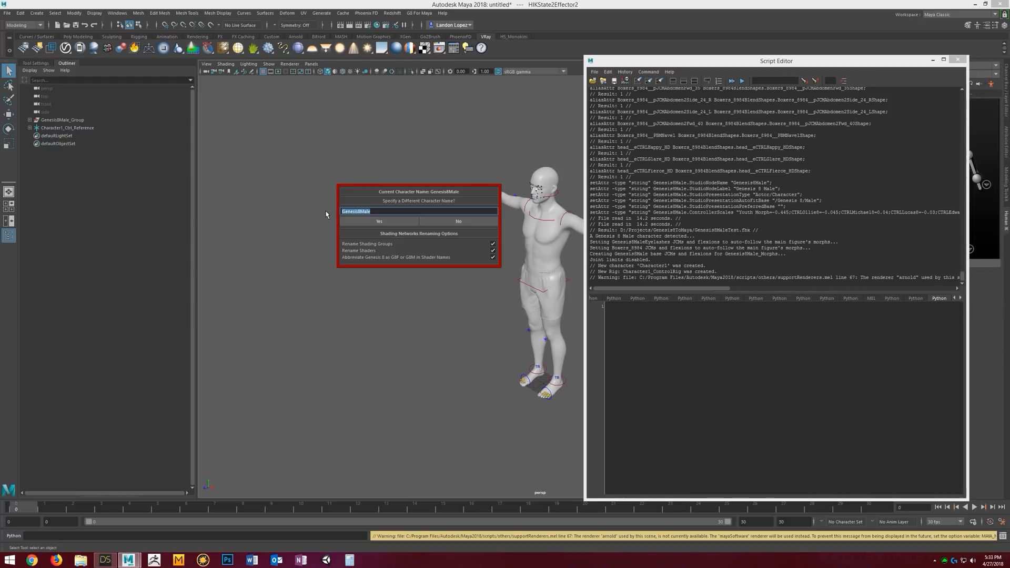
text(Jack)
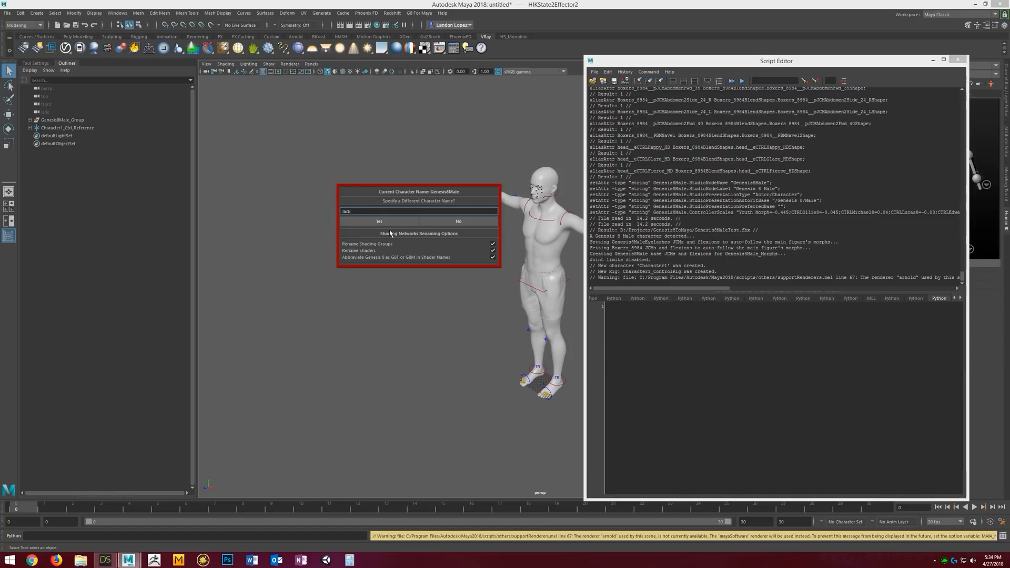
mouse_move(375, 247)
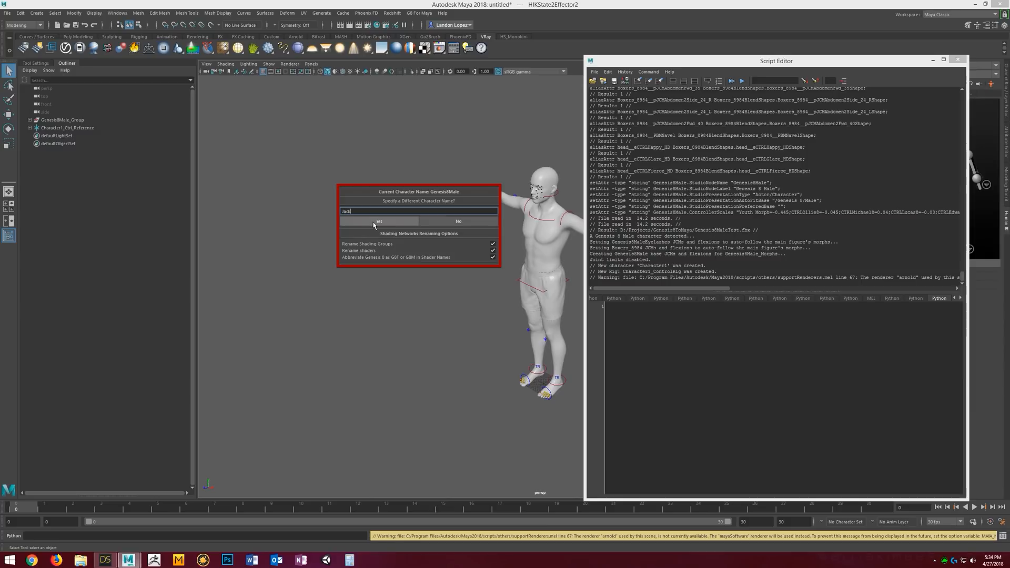
click(377, 221)
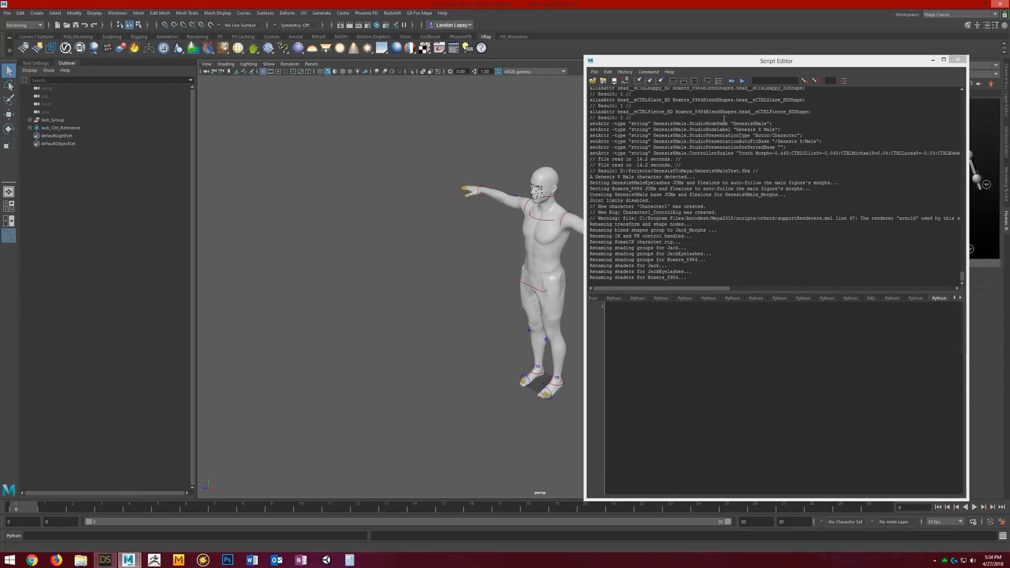
Step: Close the Script Editor and expand Jack_Ctrl_Reference and Jack_Group, checking the eyelashes and boxers meshes
click(957, 60)
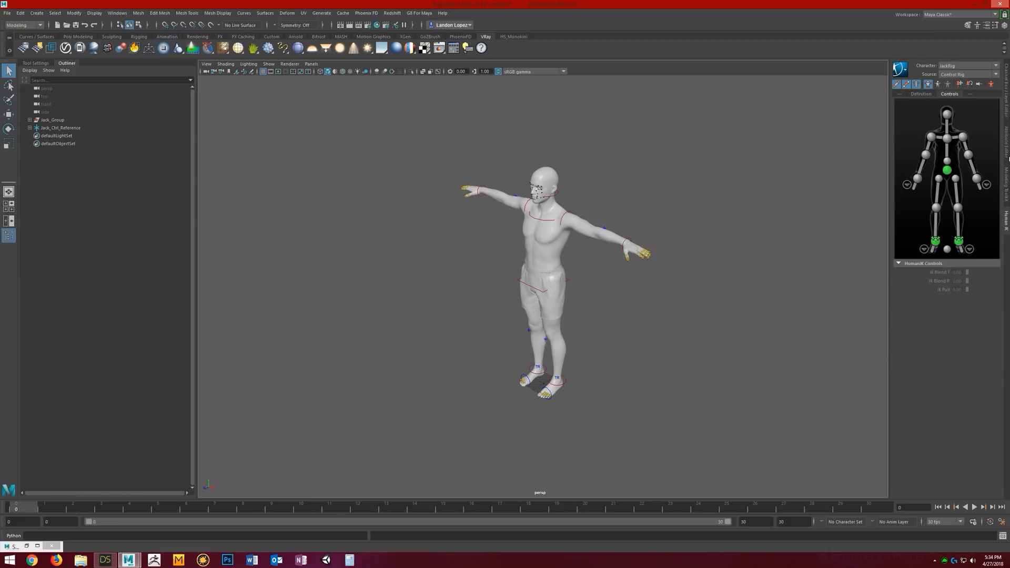
mouse_move(875, 157)
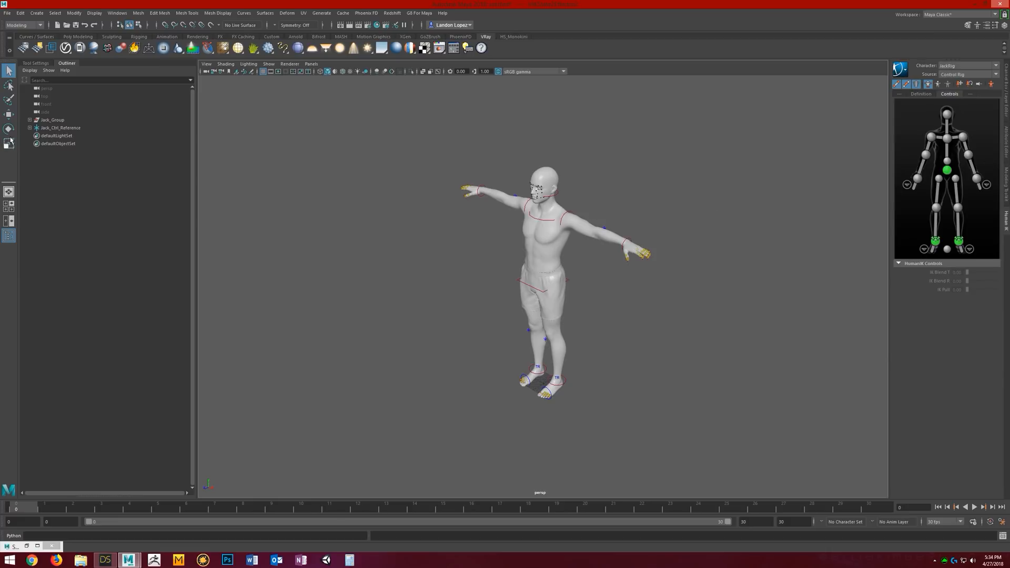
click(30, 127)
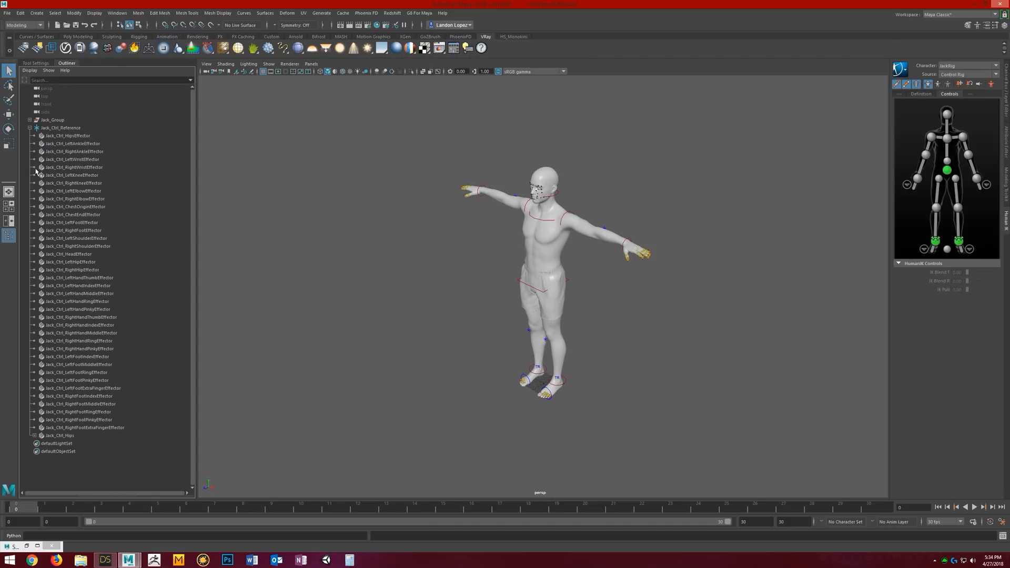
click(29, 120)
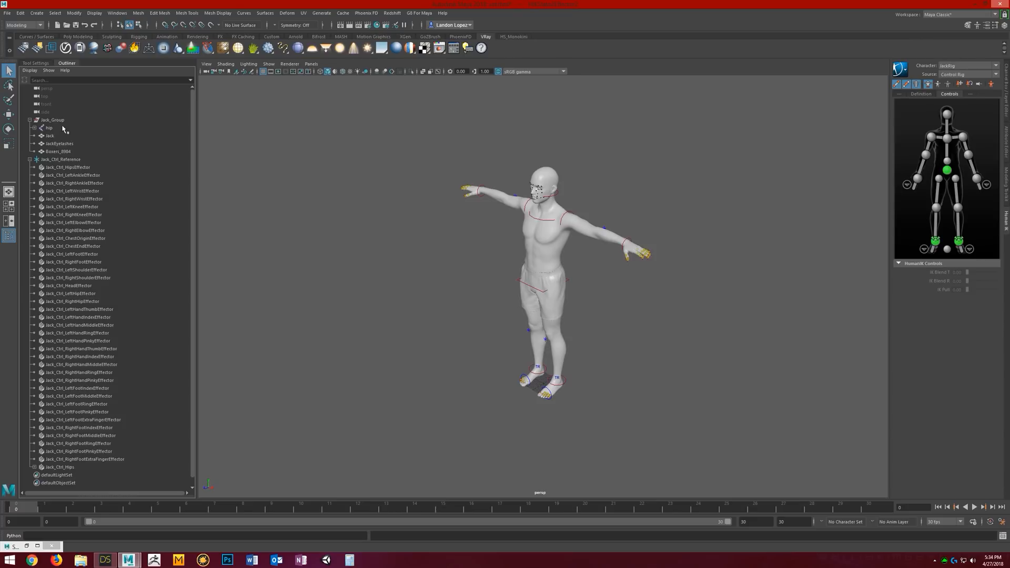
click(51, 136)
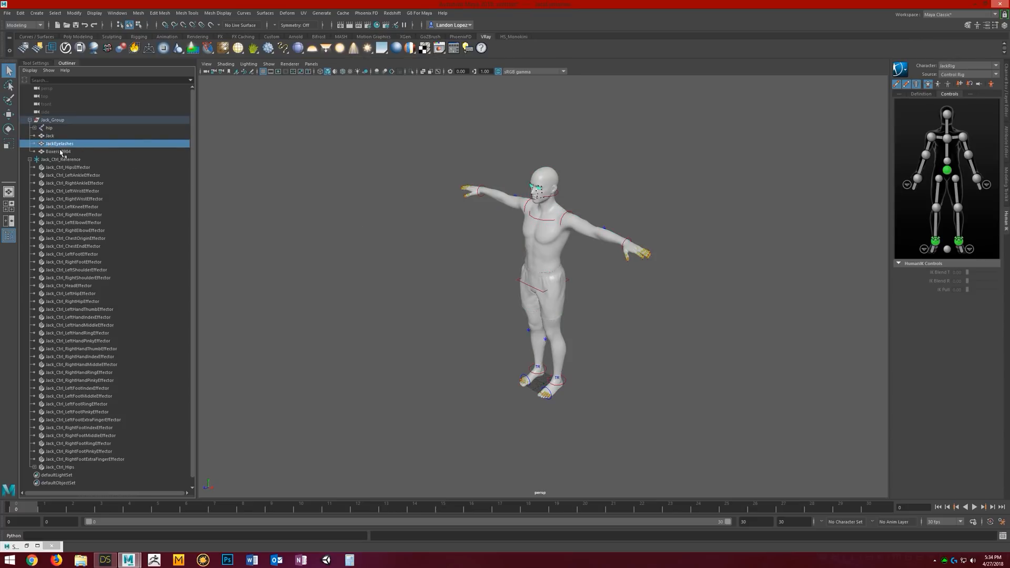
click(59, 151)
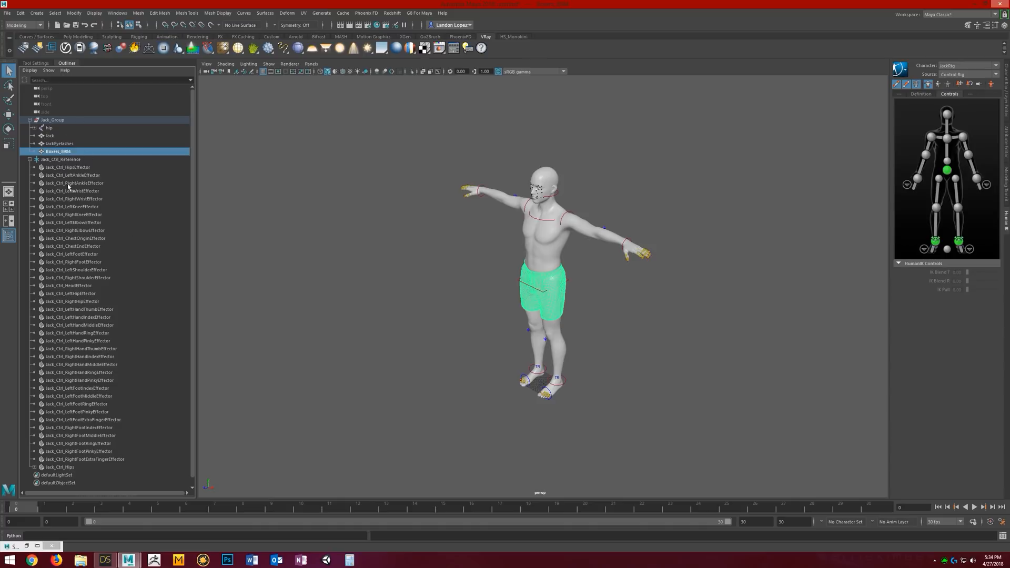
mouse_move(555, 259)
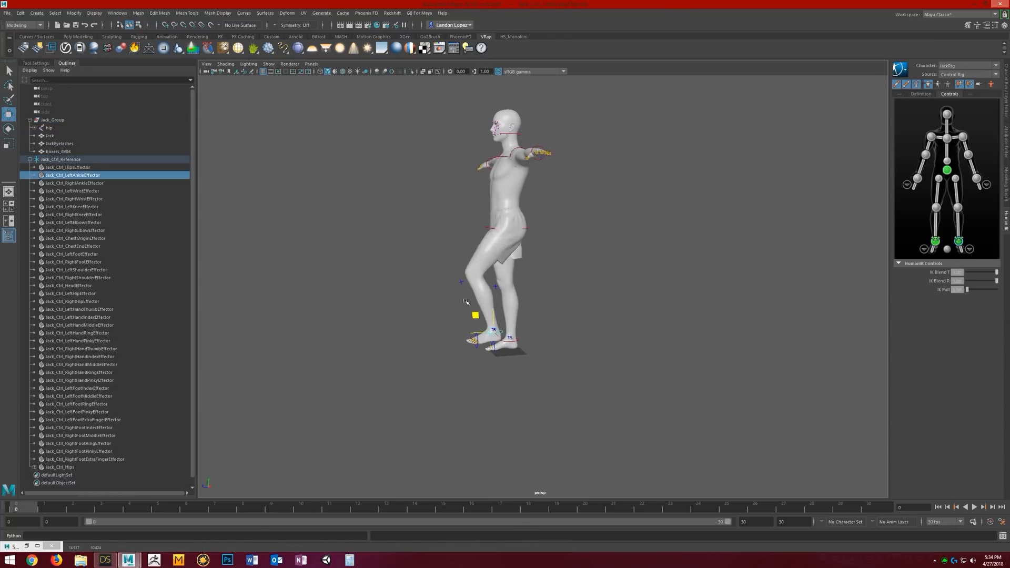
Step: Move Jack_Ctrl_LeftAnkleEffector to lift the left leg and bend the knee
drag(475, 314, 420, 286)
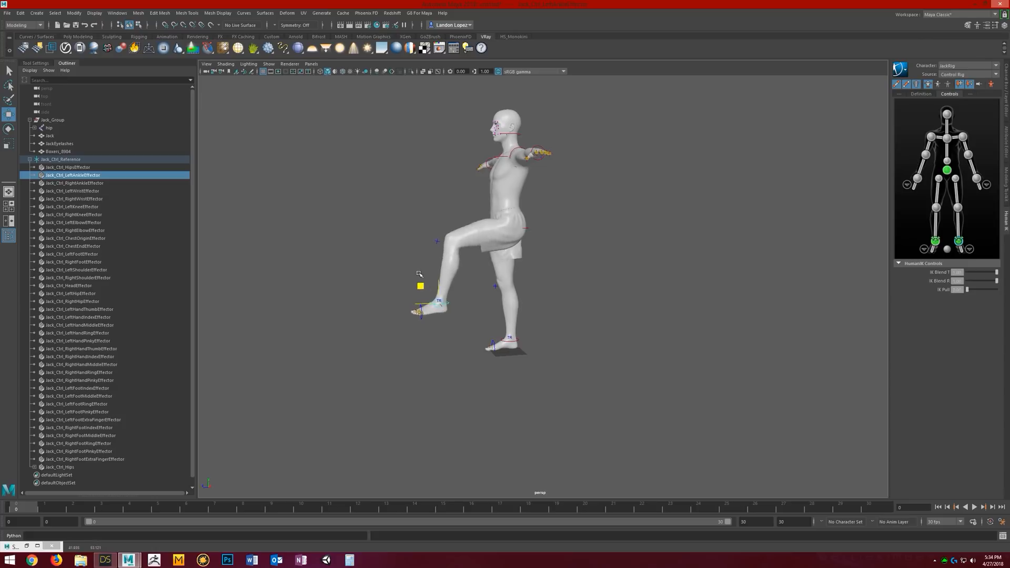
drag(418, 286, 509, 325)
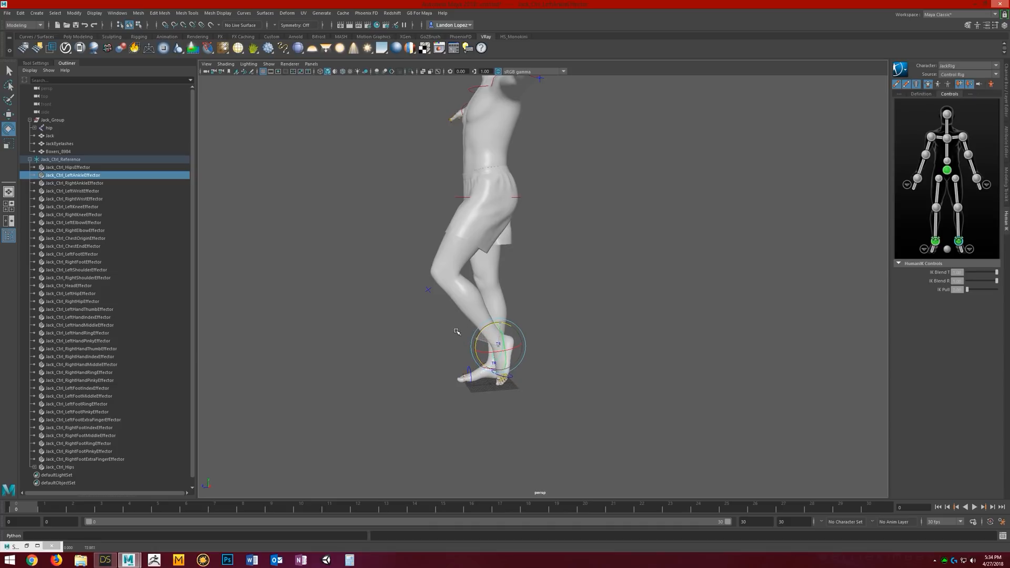
click(116, 12)
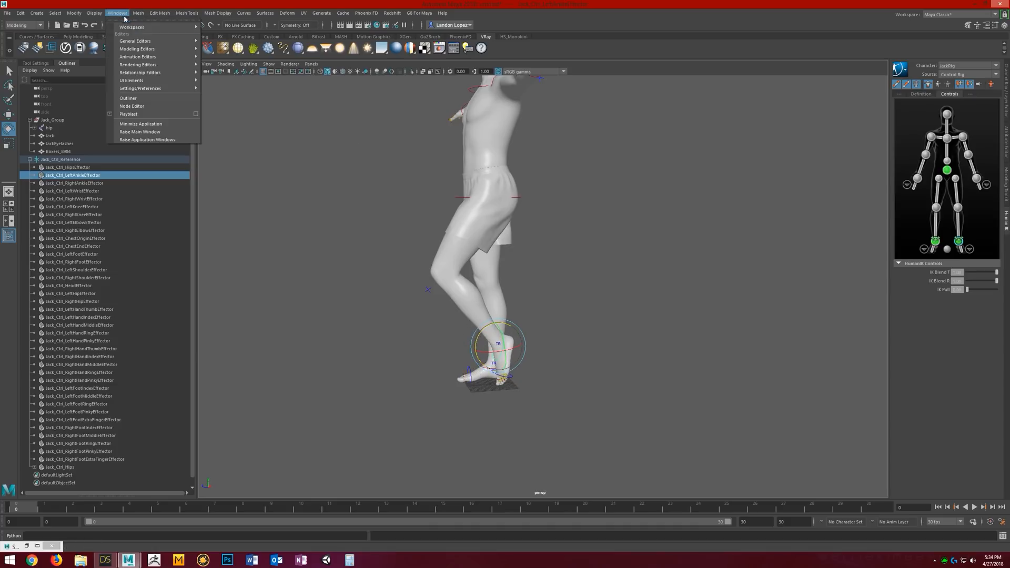
mouse_move(137, 57)
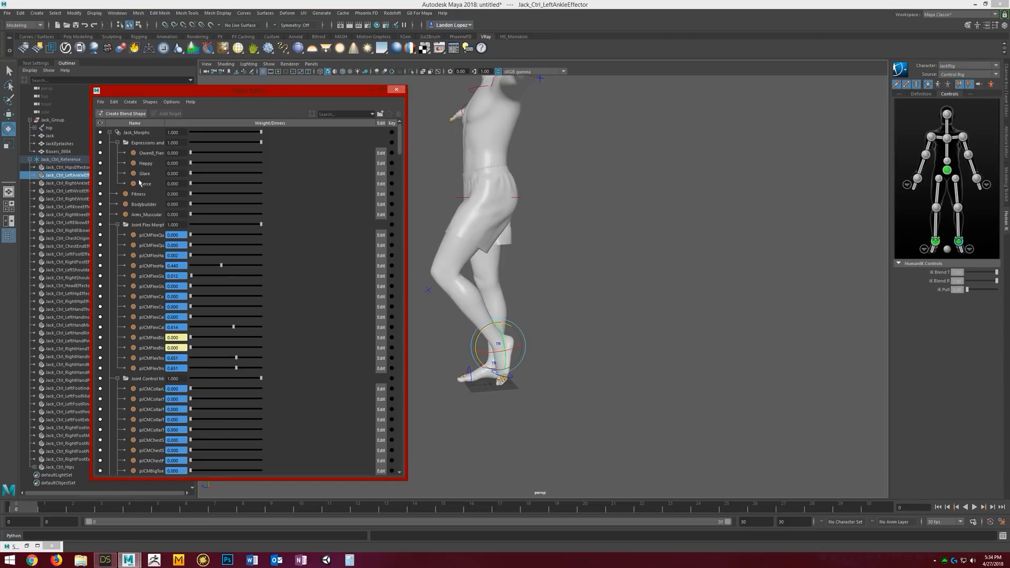
mouse_move(135, 331)
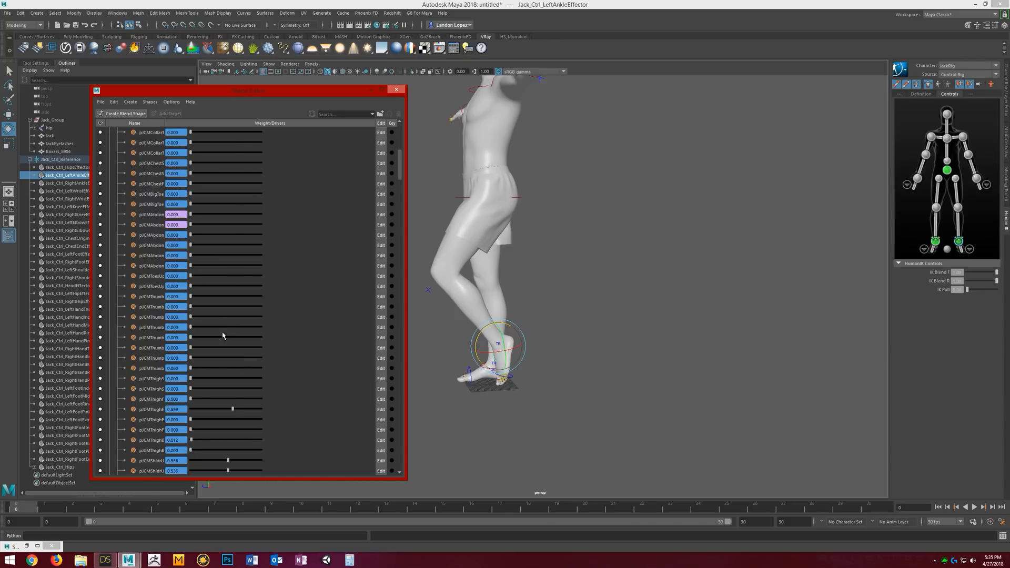
scroll(down, 3)
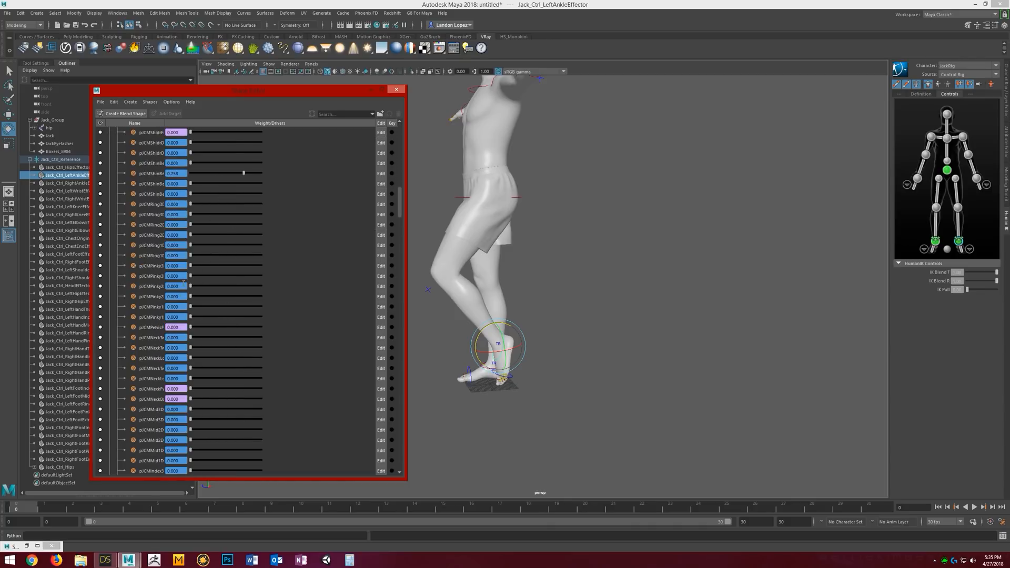
scroll(down, 3)
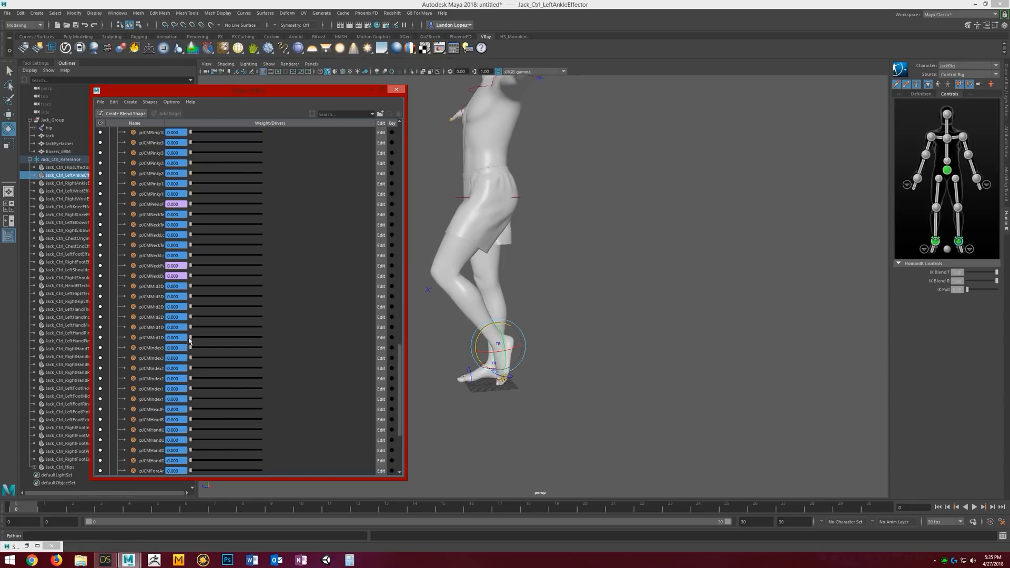
scroll(down, 3)
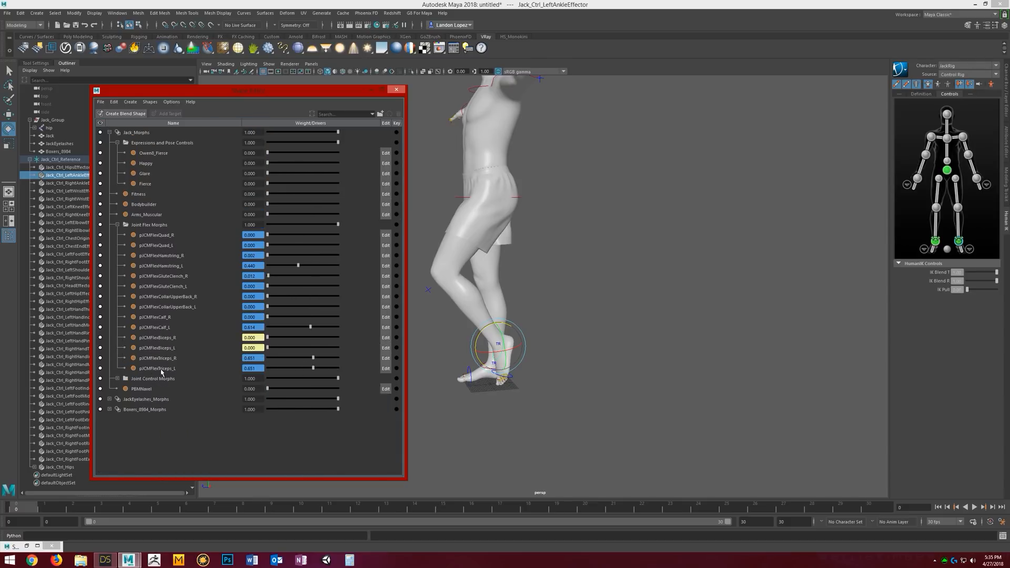
Step: Collapse and re-expand the Joint Flex Morphs group and select Expressions and Pose Controls
click(117, 224)
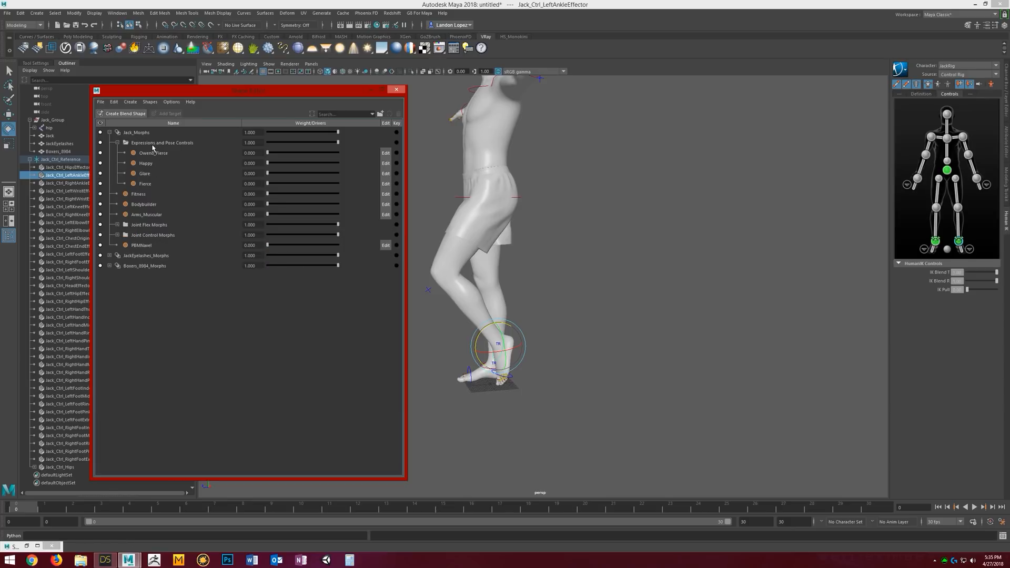
click(161, 142)
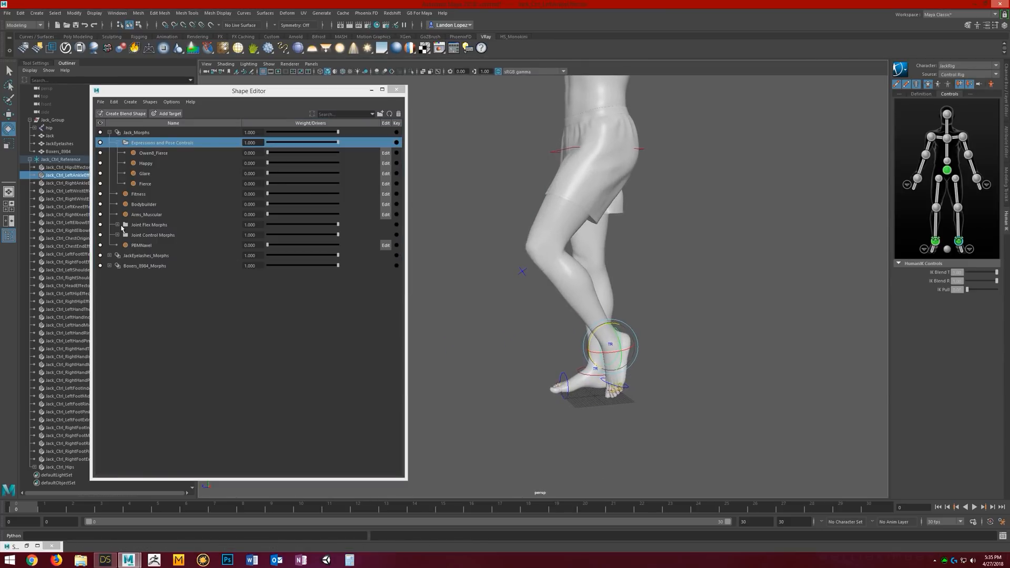
click(126, 224)
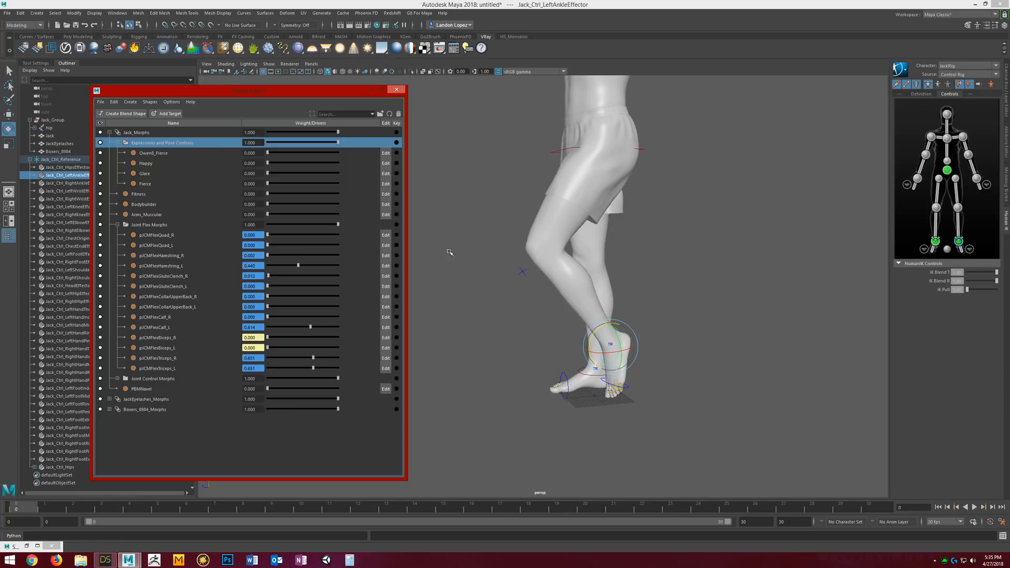
mouse_move(208, 270)
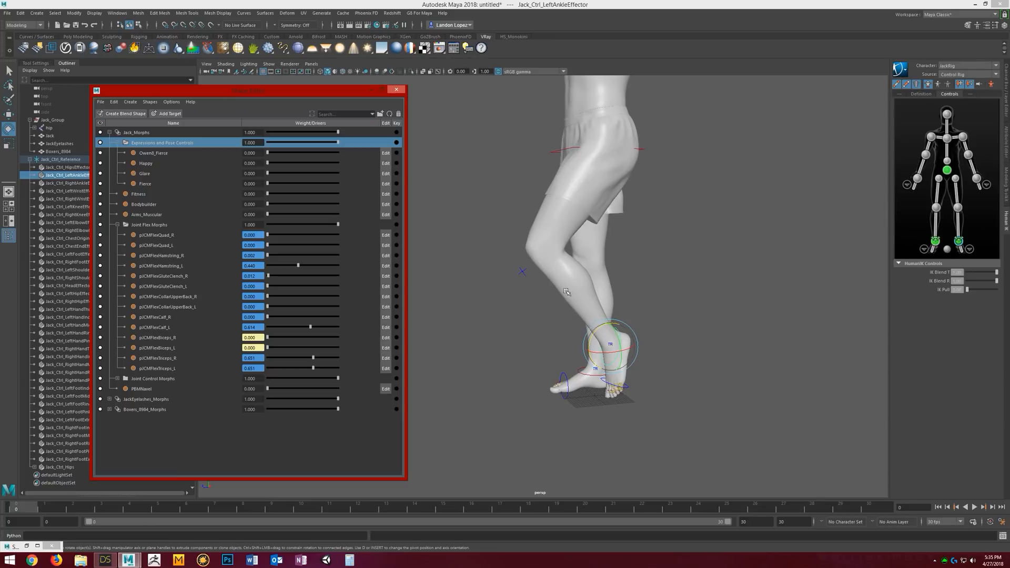
mouse_move(205, 298)
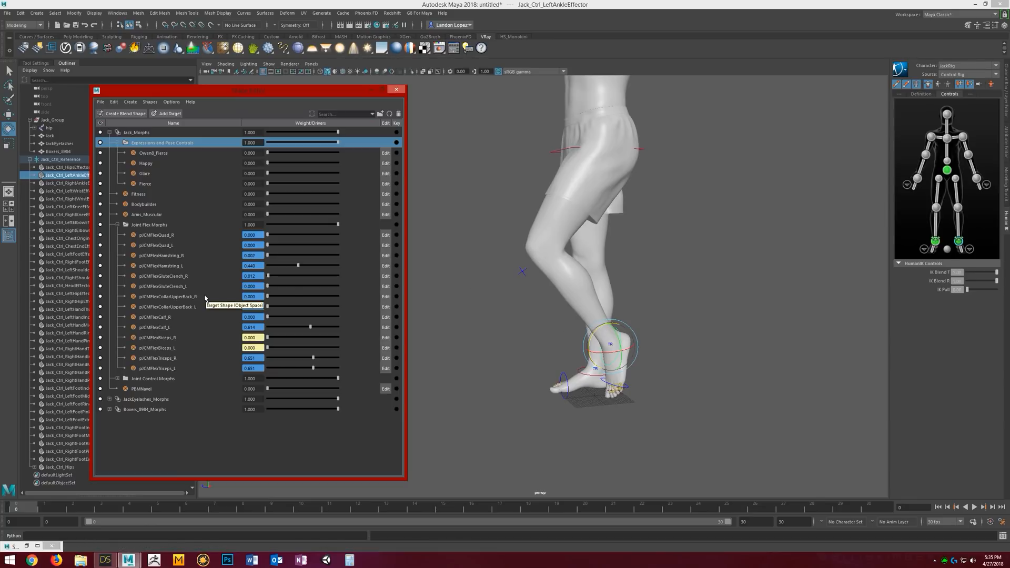
mouse_move(205, 375)
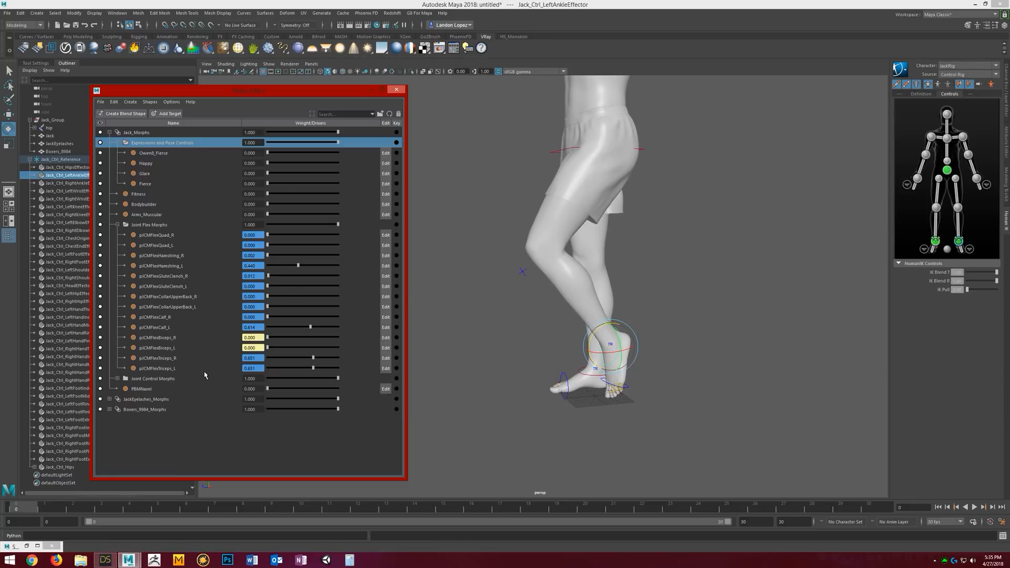
mouse_move(203, 375)
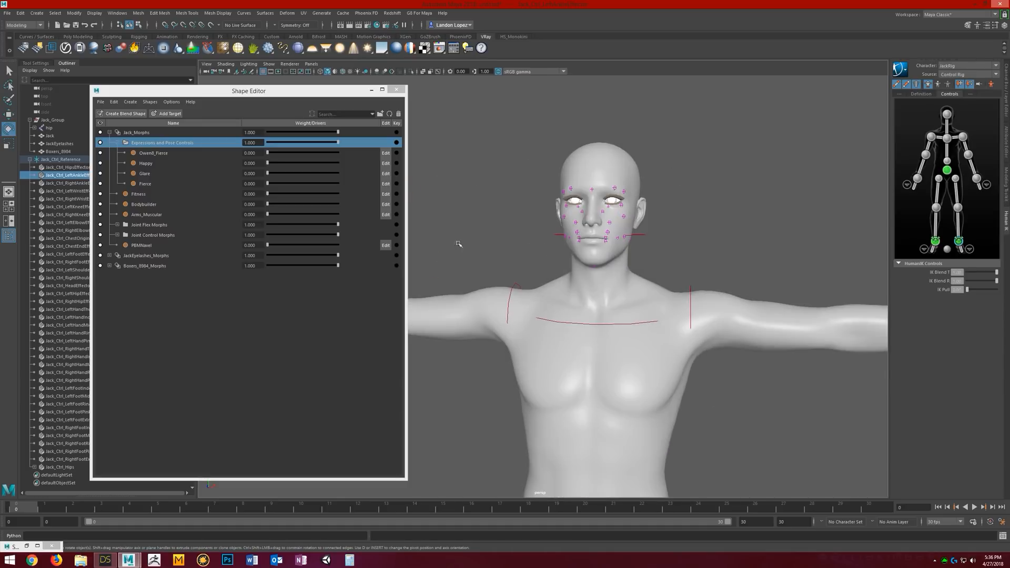
Step: Set Jack's Happy expression target weight to about 0.35 for a slight smile
click(145, 163)
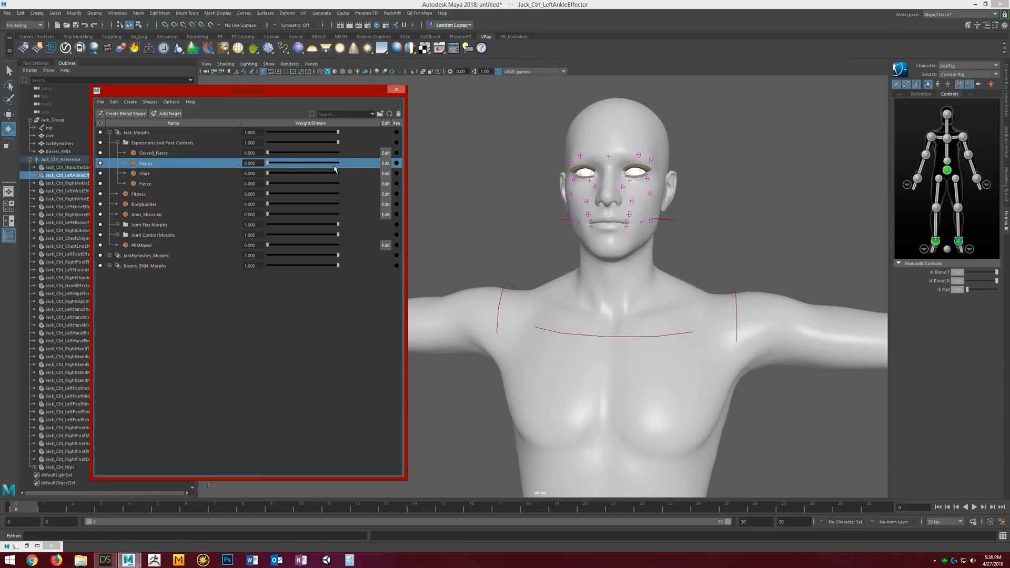
drag(267, 163, 327, 163)
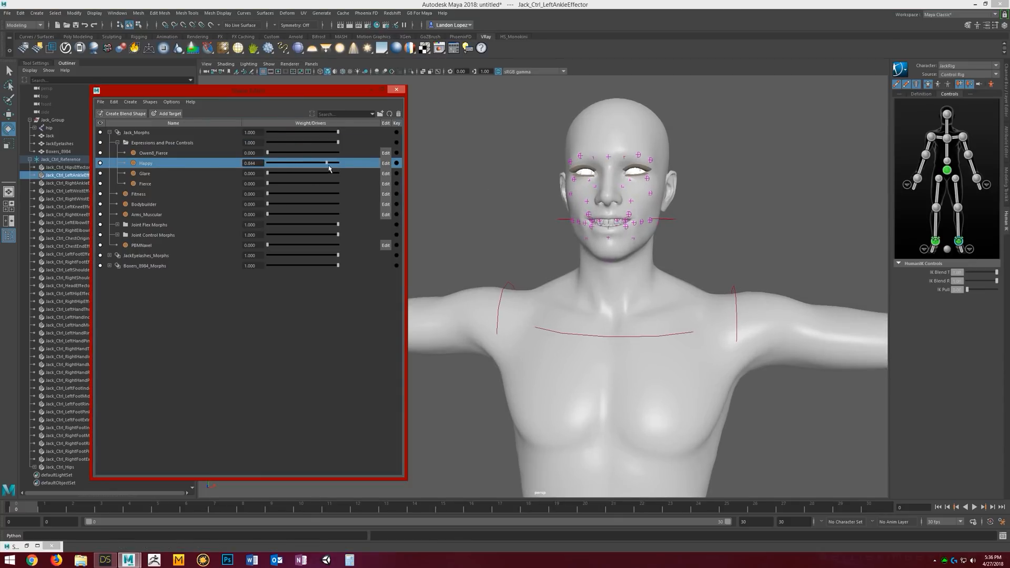
drag(327, 163, 338, 163)
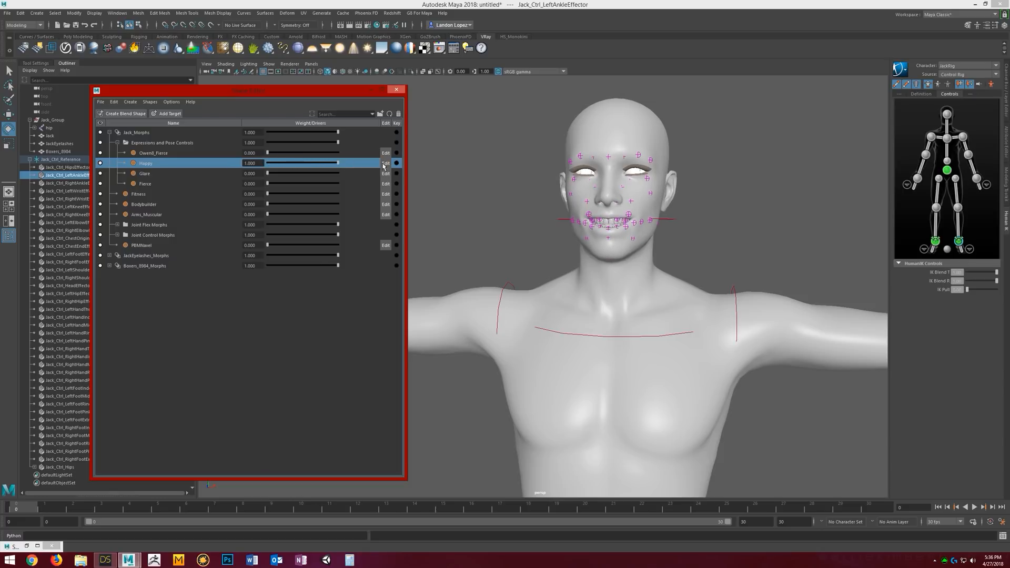
drag(336, 163, 284, 163)
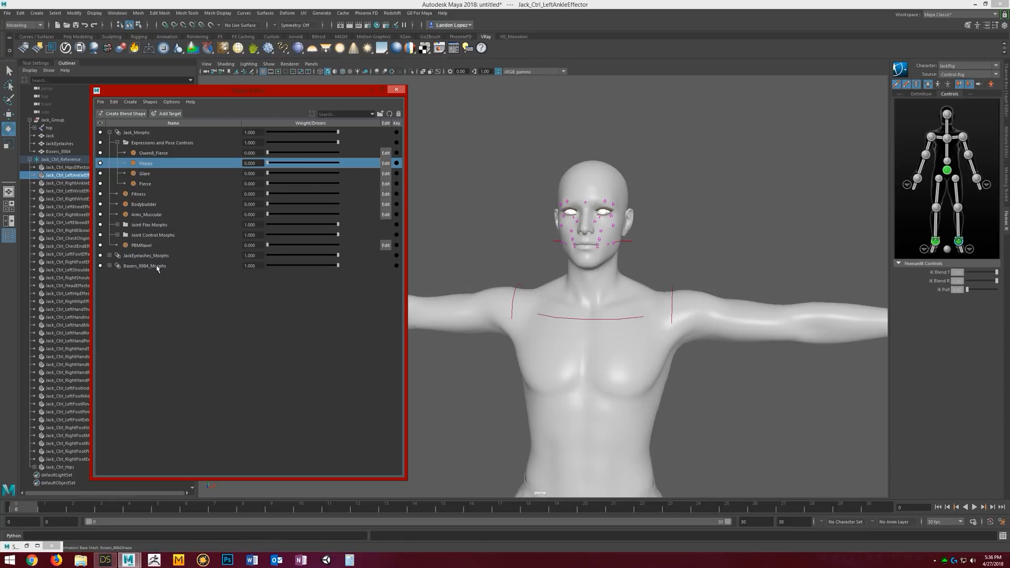
drag(266, 163, 285, 163)
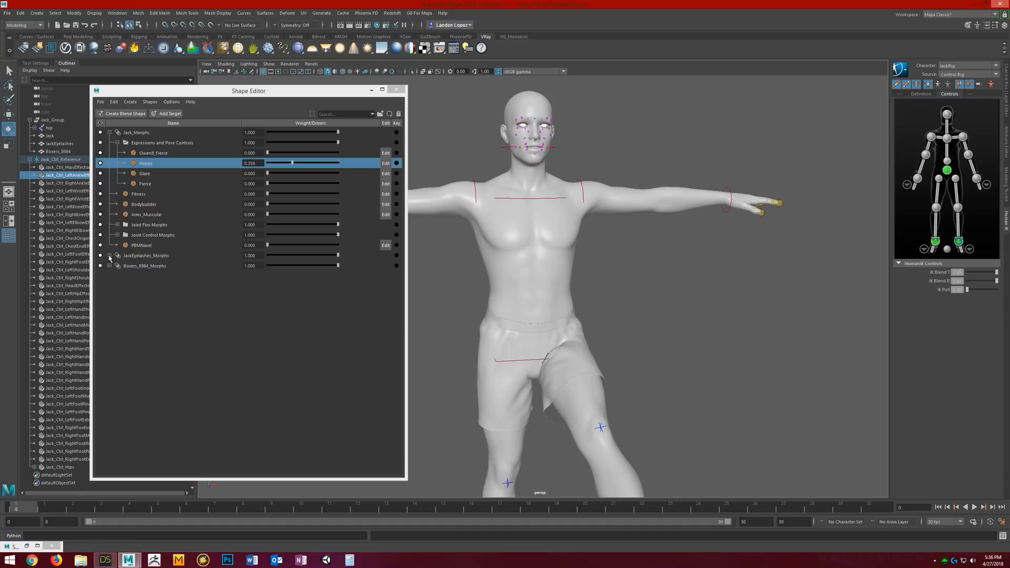
mouse_move(269, 206)
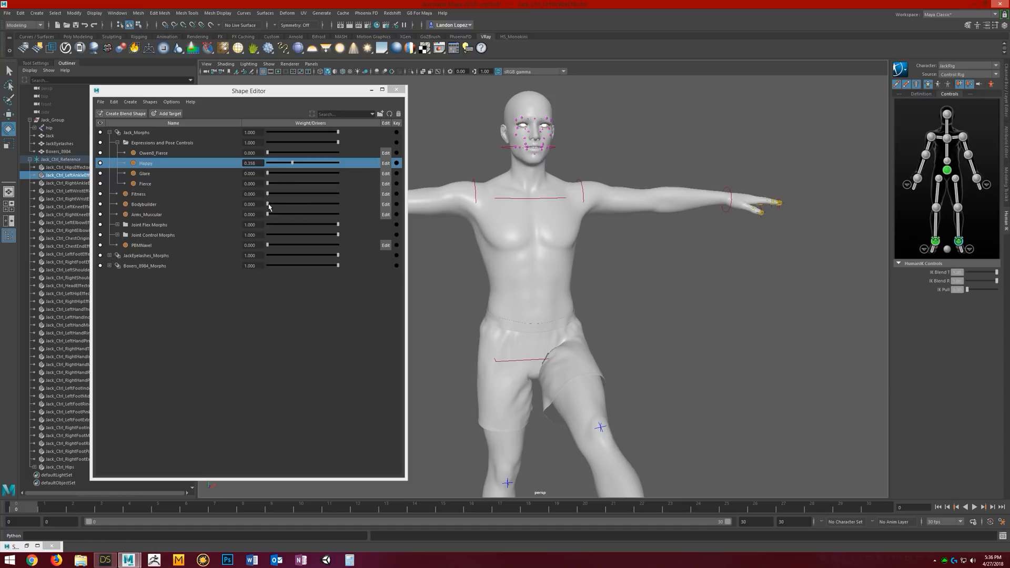
Step: Raise the Bodybuilder weight slider to bulk up Jack's torso
drag(268, 204, 296, 204)
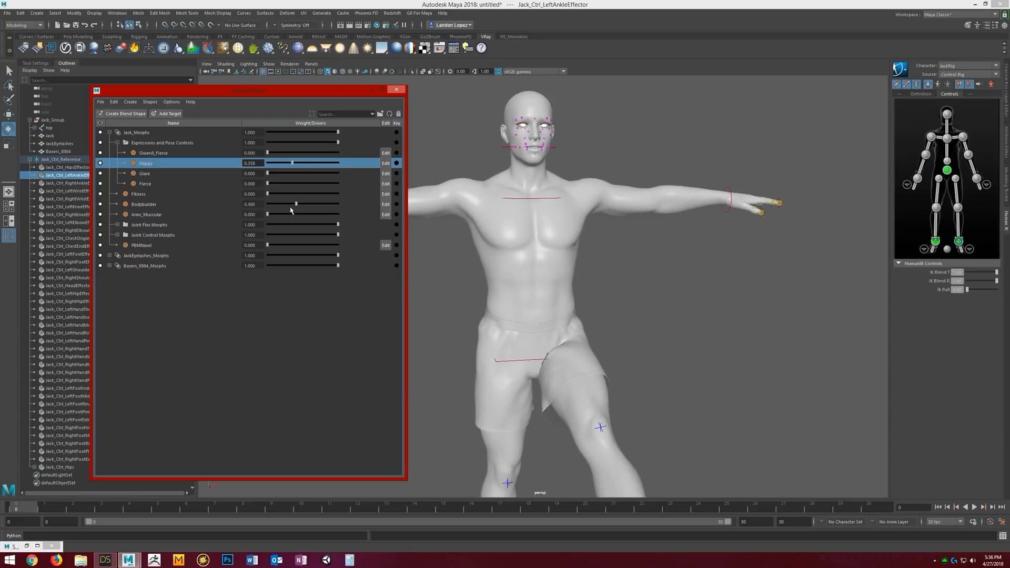
drag(295, 204, 304, 204)
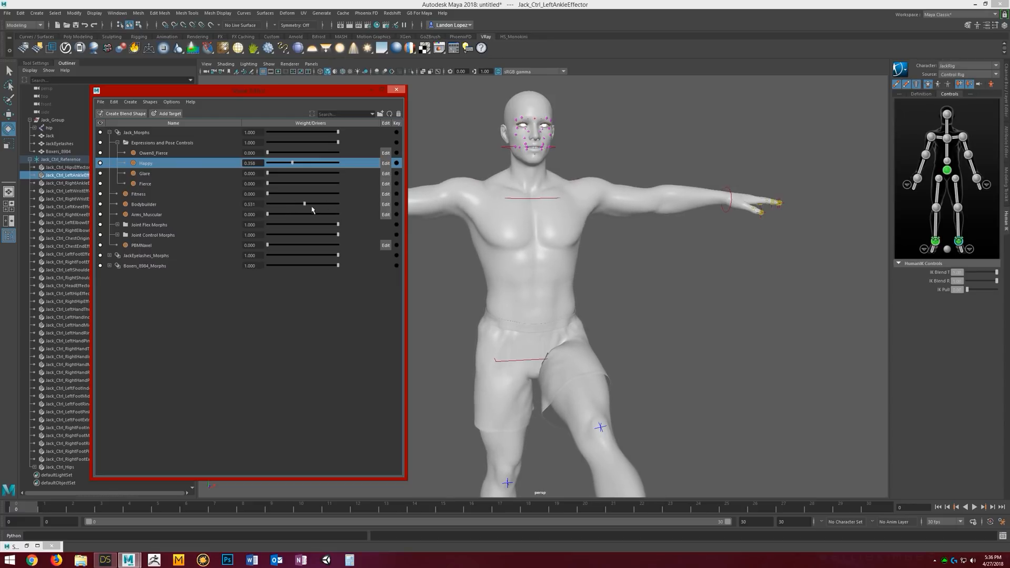
drag(303, 204, 319, 204)
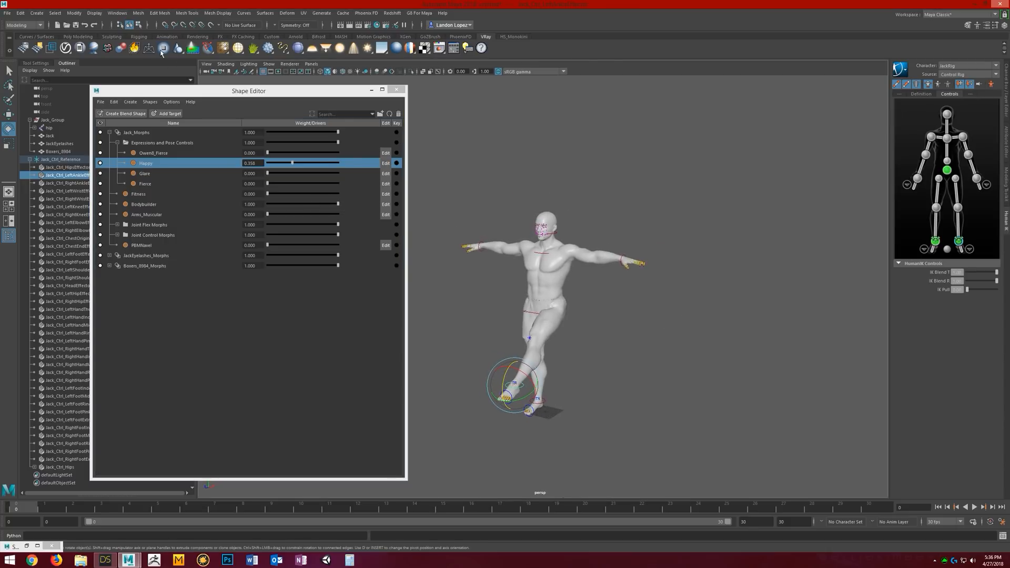
Step: Bring up Hypershade from the Windows rendering editors
click(94, 13)
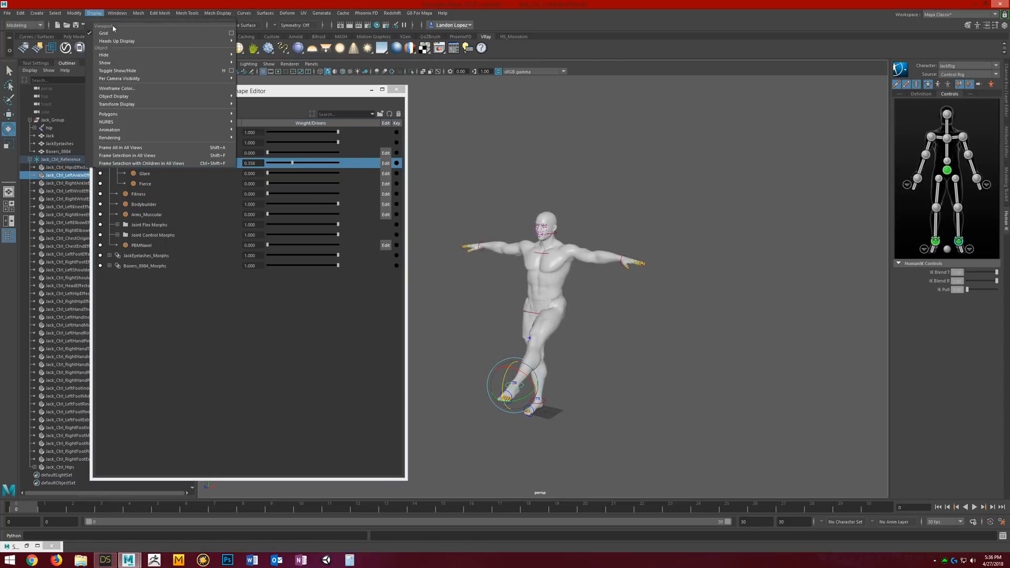
click(117, 12)
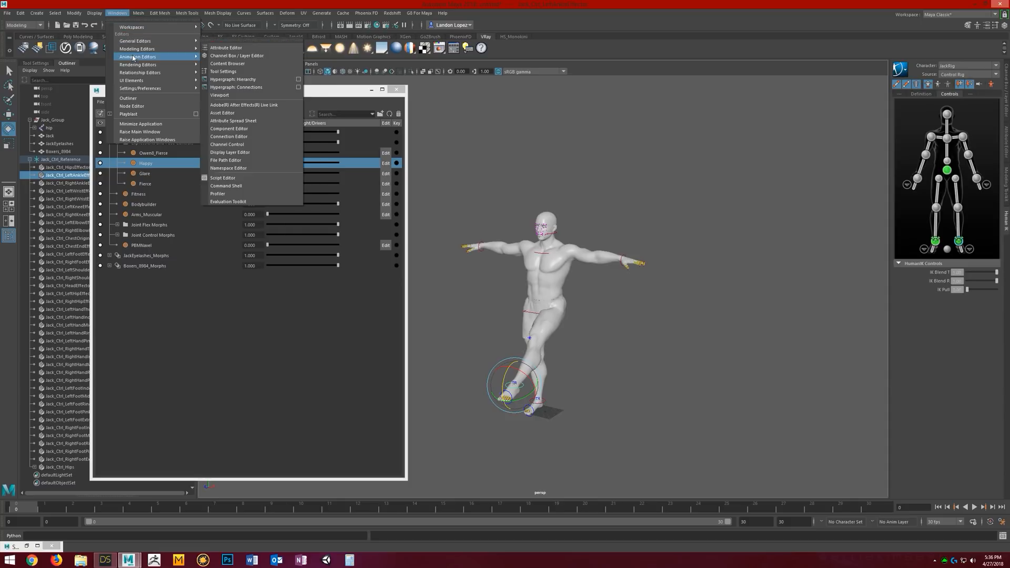
mouse_move(137, 64)
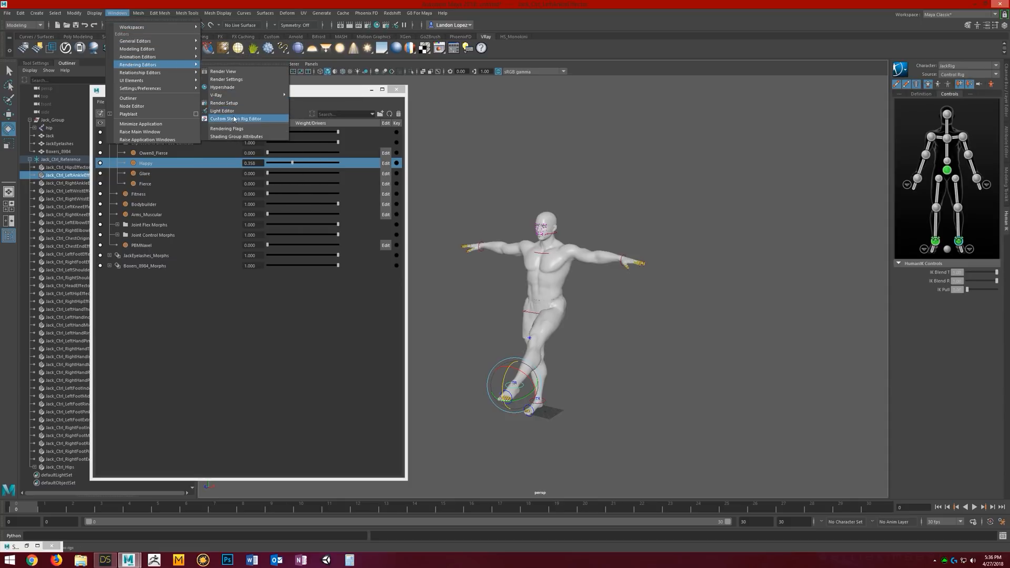
click(236, 119)
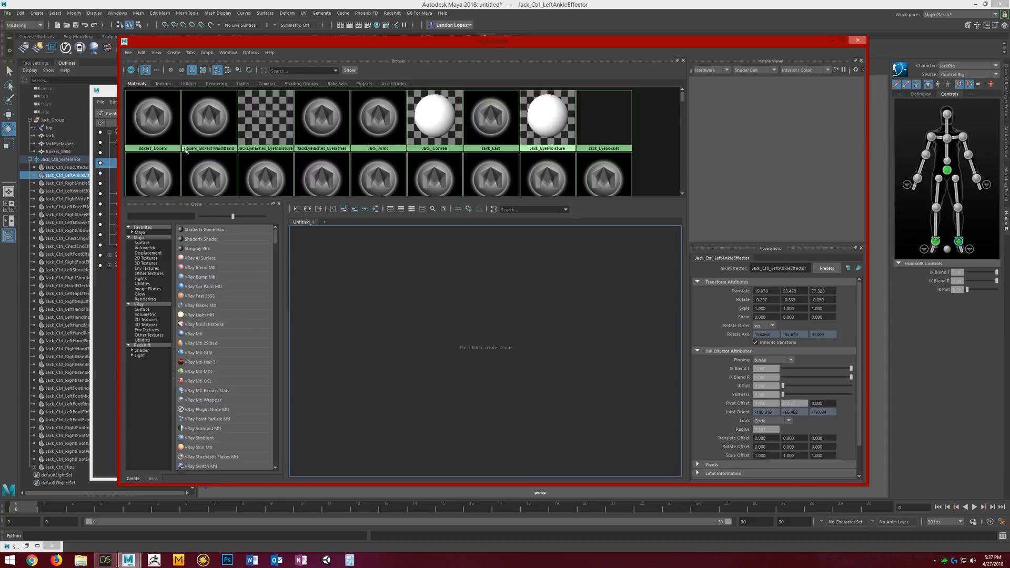
Step: Inspect Boxers_Boxers, then graph the Jack_Arms network with its texture and shading group
click(153, 119)
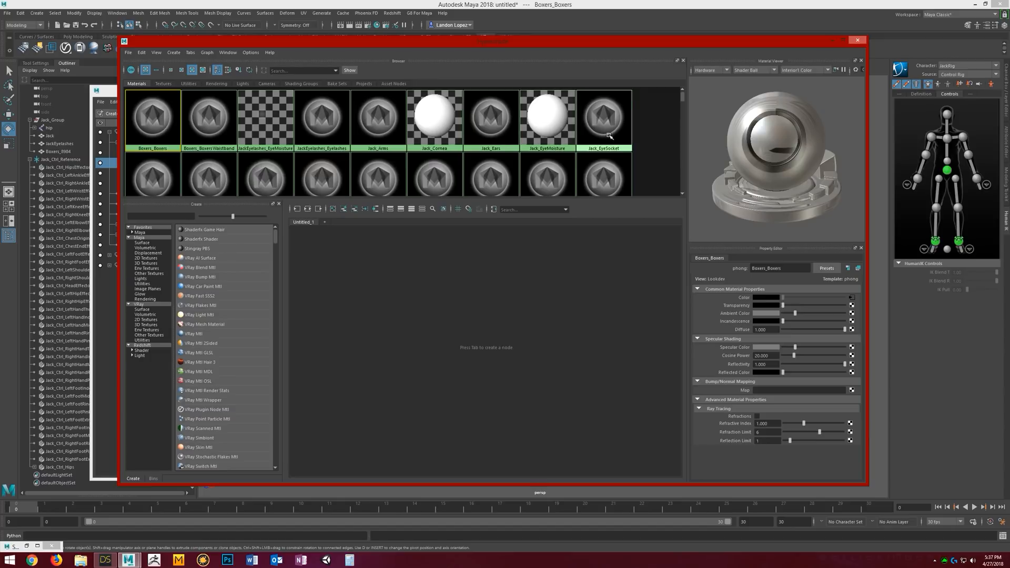
click(377, 119)
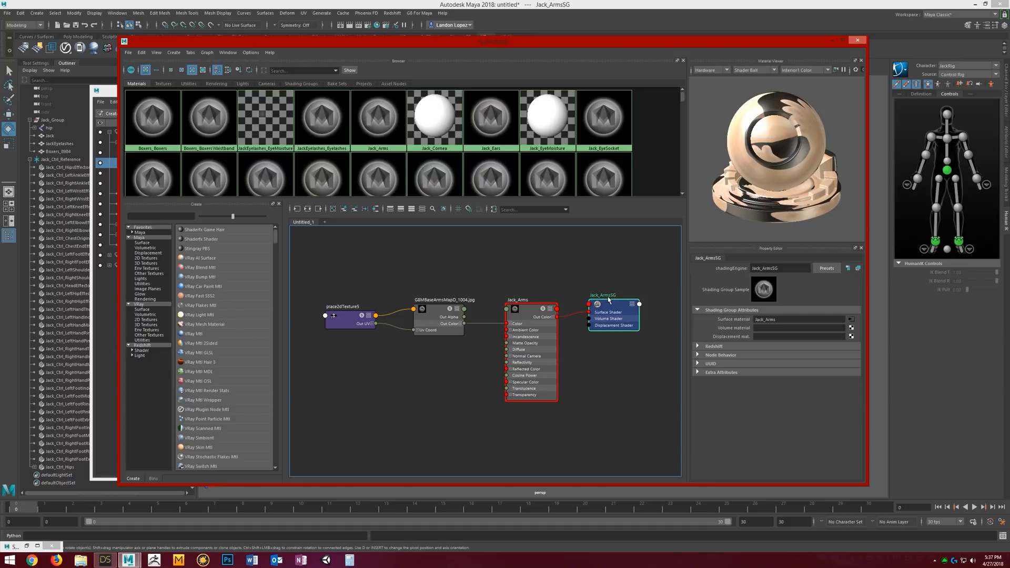
mouse_move(506, 221)
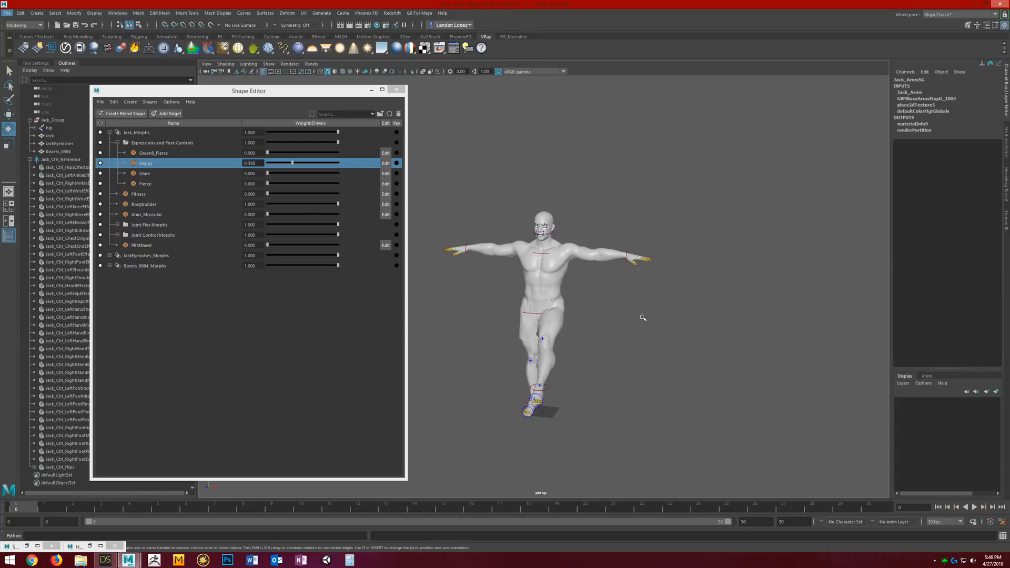
mouse_move(468, 246)
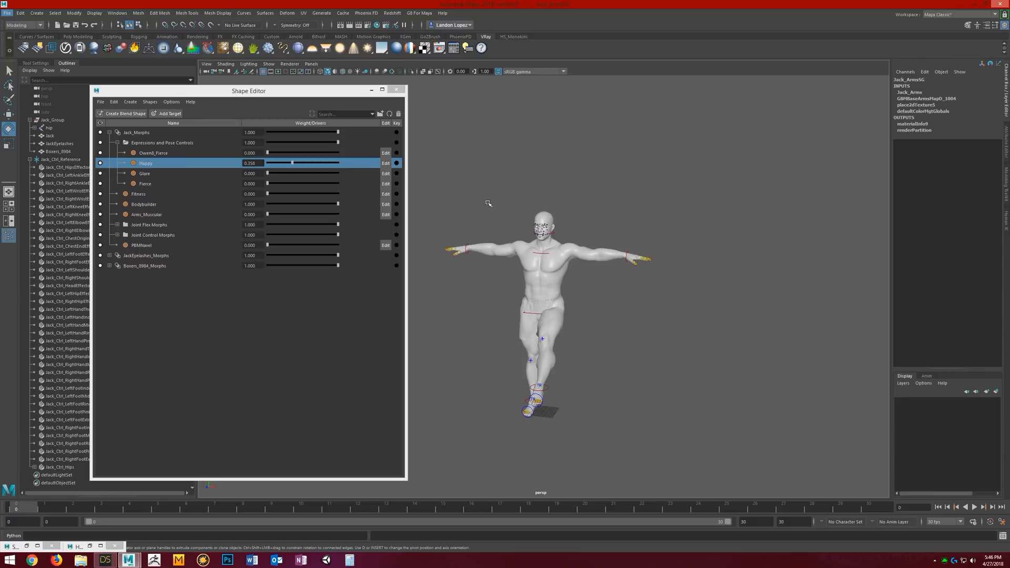
mouse_move(483, 217)
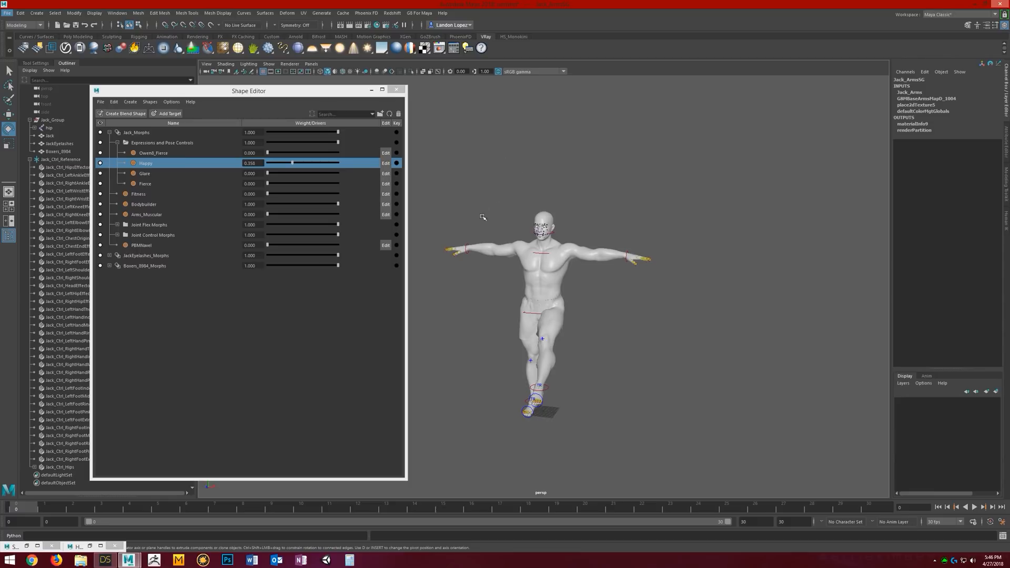
mouse_move(470, 189)
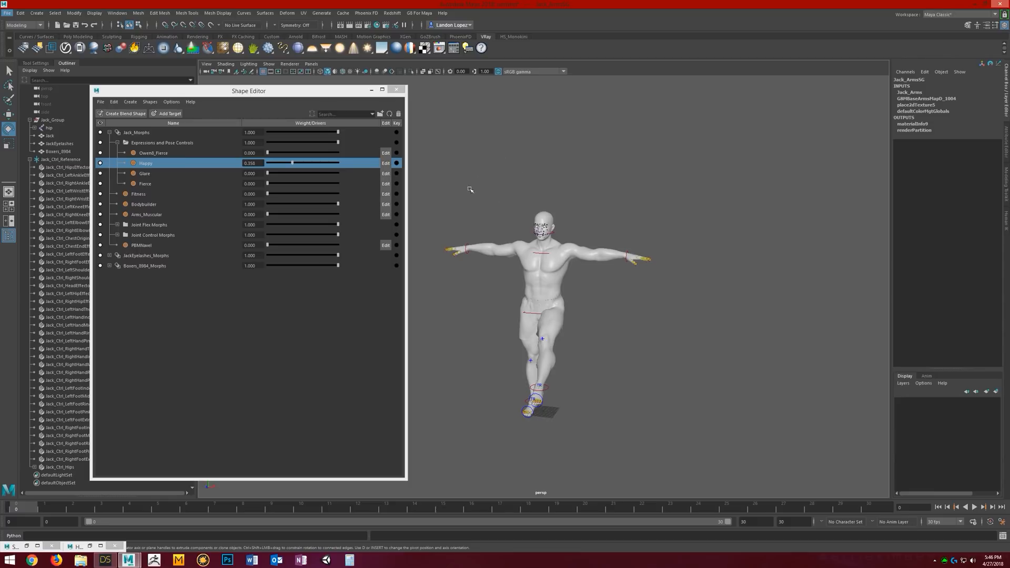
mouse_move(552, 306)
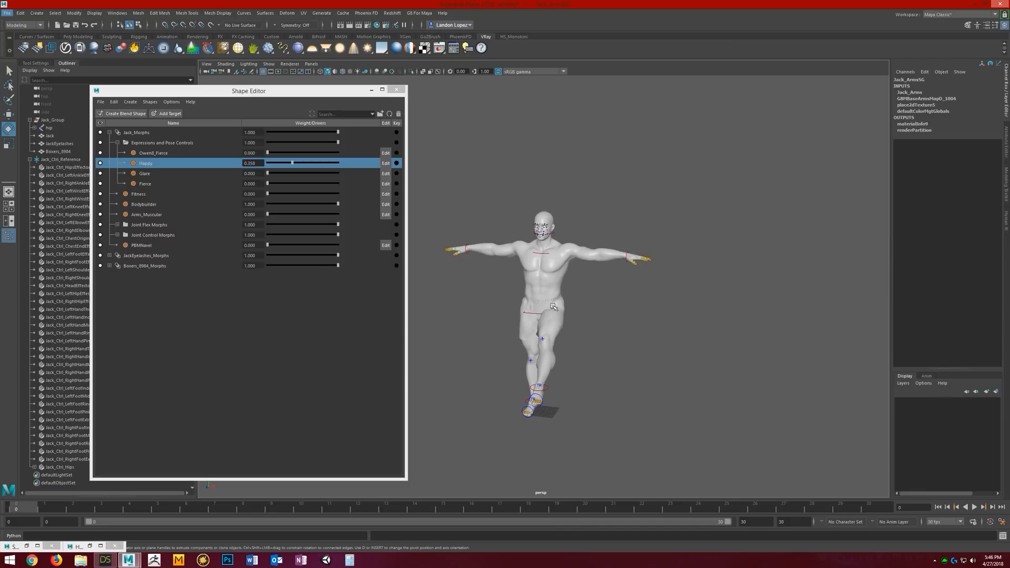
mouse_move(549, 270)
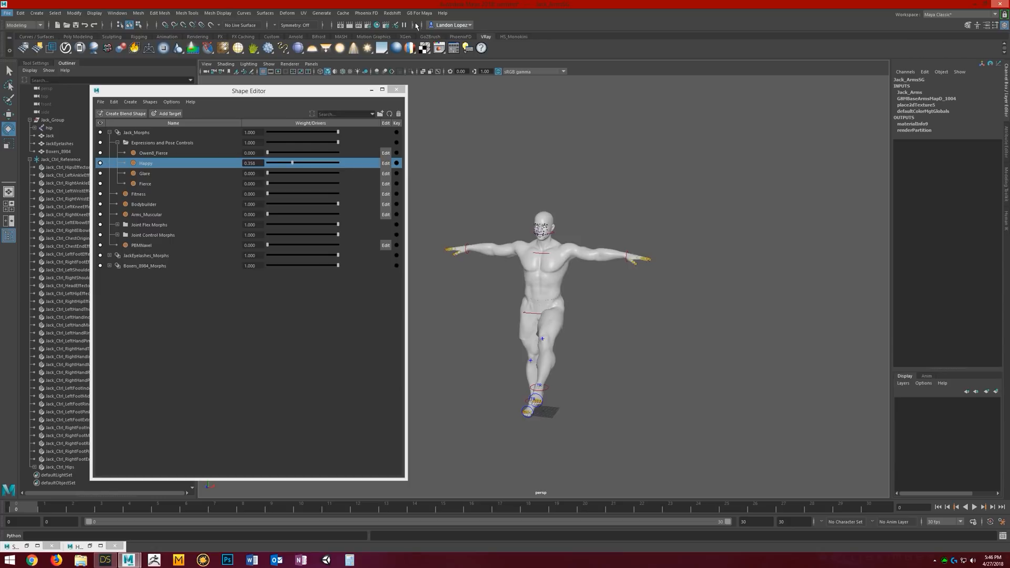
Step: Start the shader renaming tool from the G8 For Maya menu
click(418, 13)
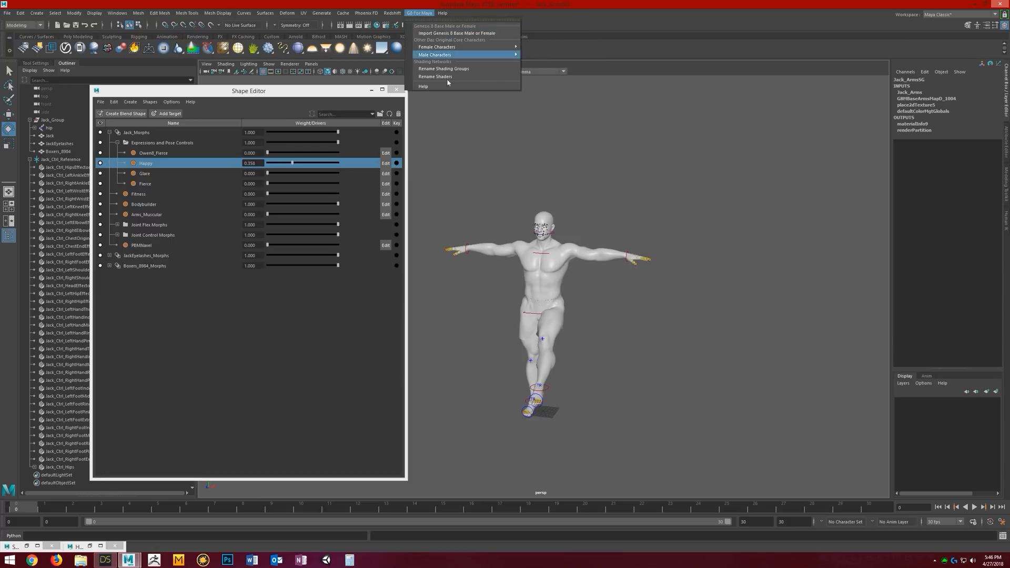
click(434, 54)
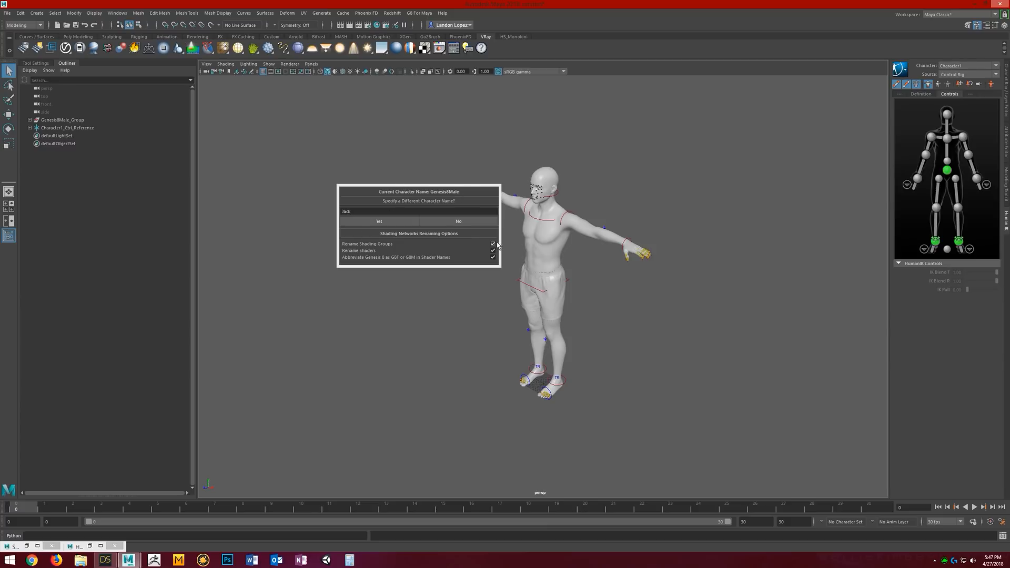
Step: Confirm renaming the Genesis8Male character to Jack, including its group and control rig
click(492, 256)
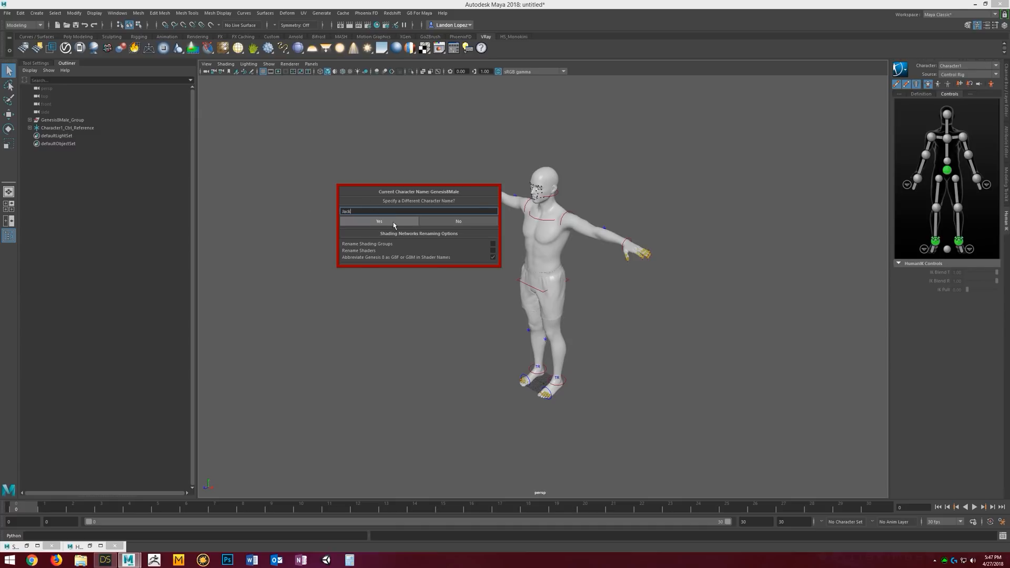
click(379, 221)
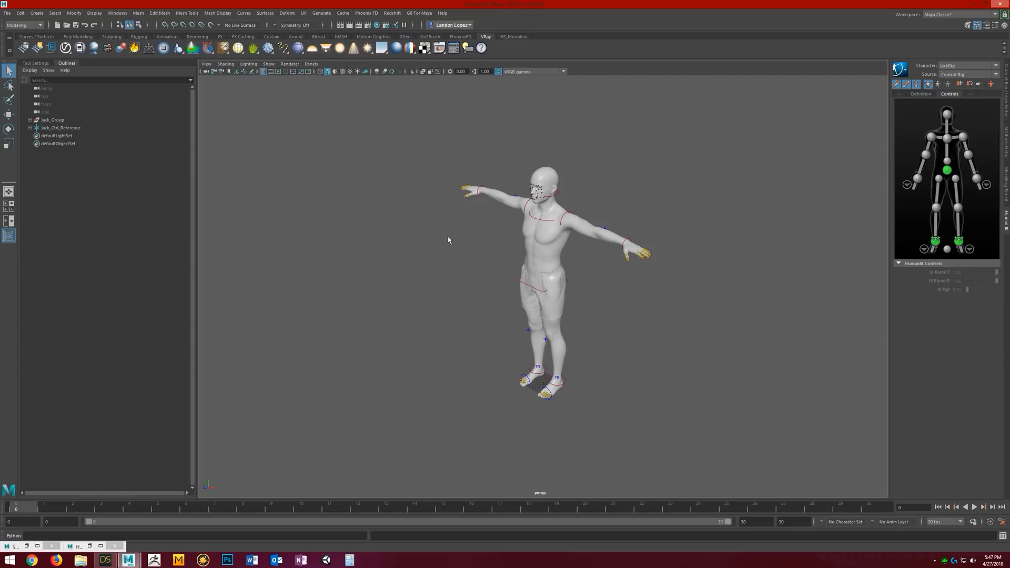
mouse_move(418, 123)
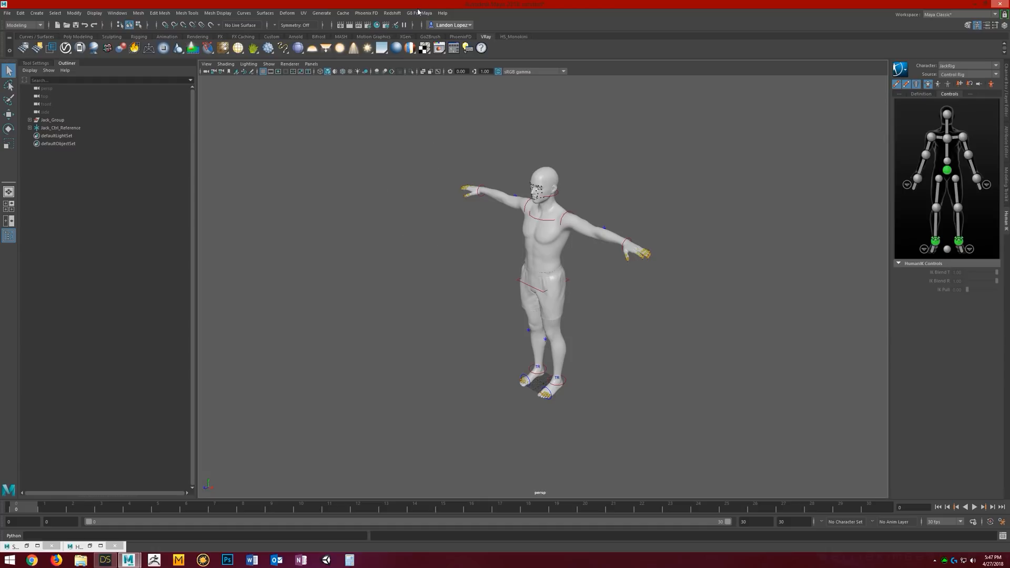
Step: Reopen the G8 For Maya menu showing shading group and shader renaming options
click(419, 13)
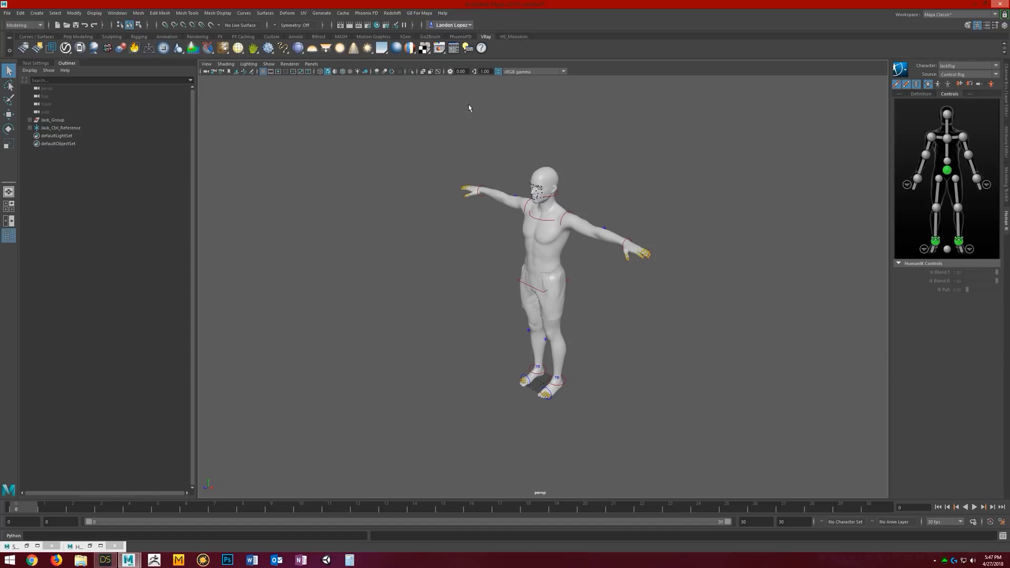
click(418, 13)
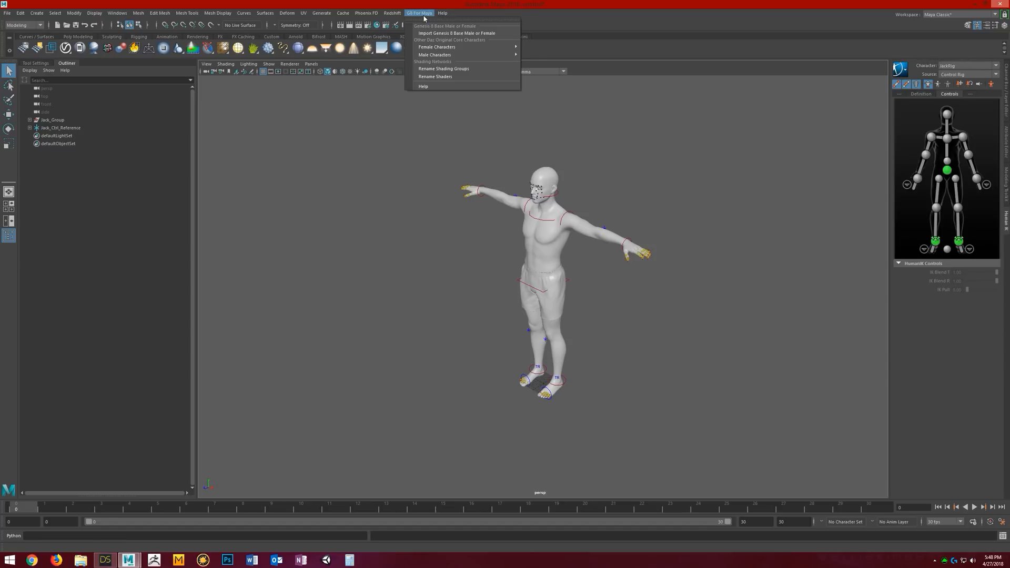